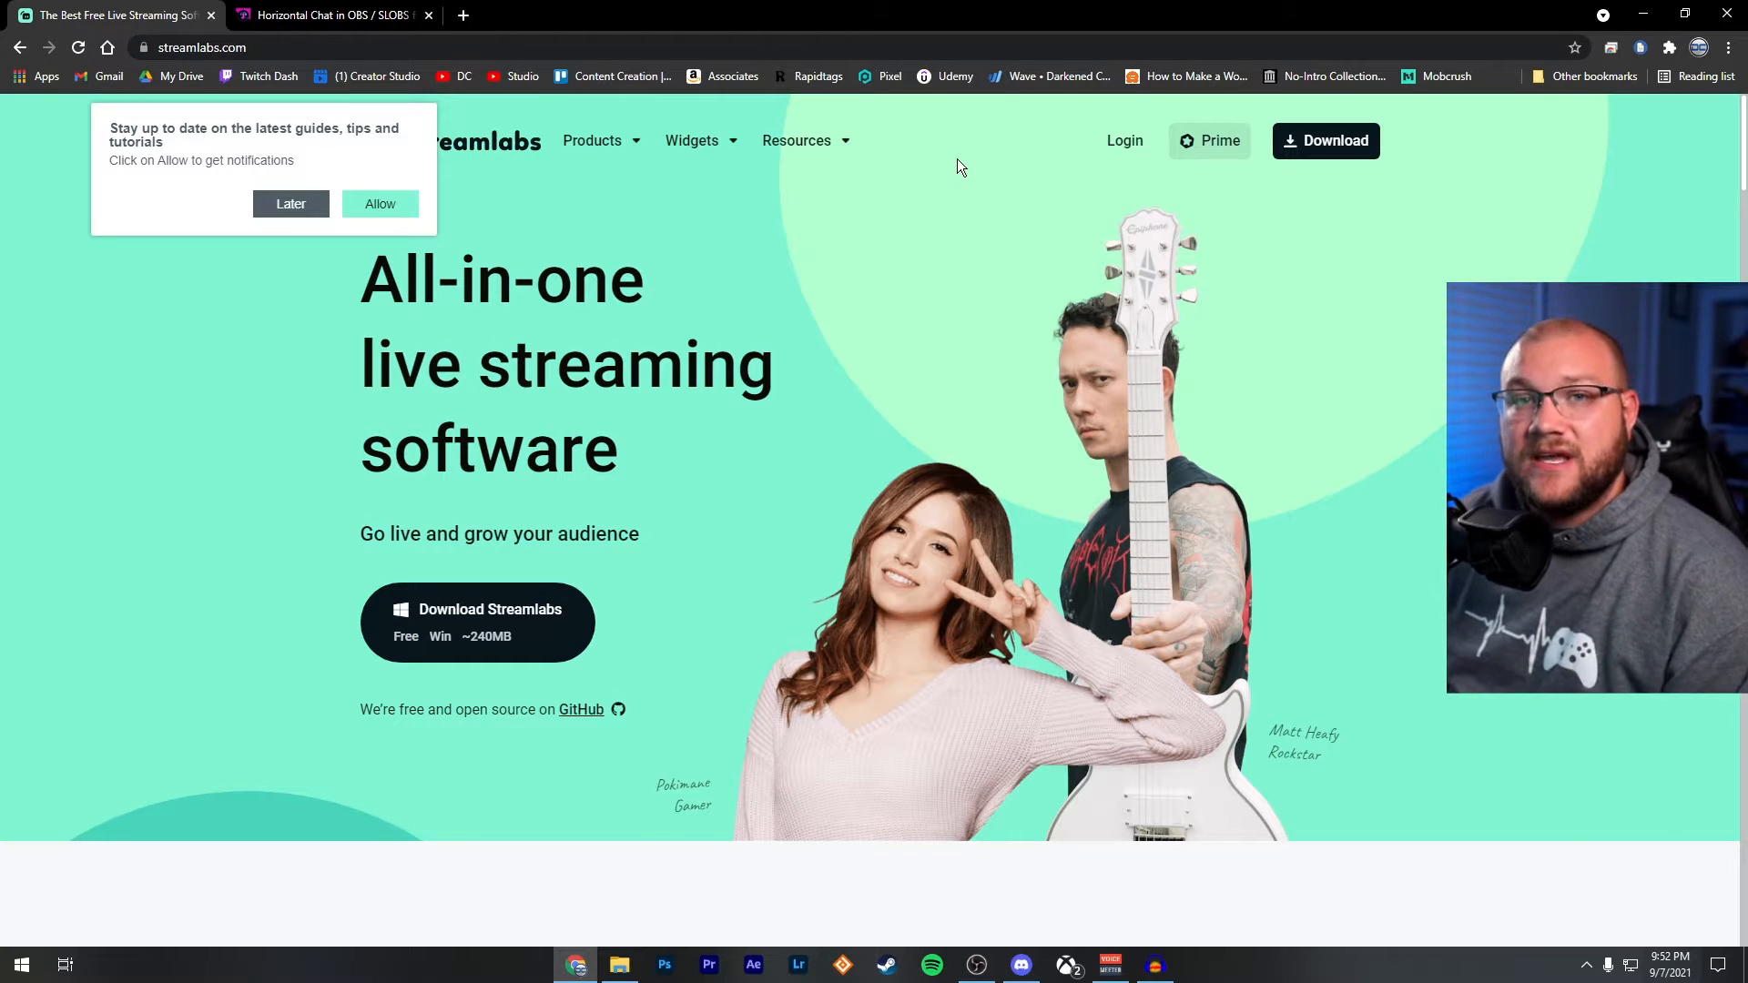
Log into Streamlabs via Continue with Twitch and land on the dashboard.
click(1123, 140)
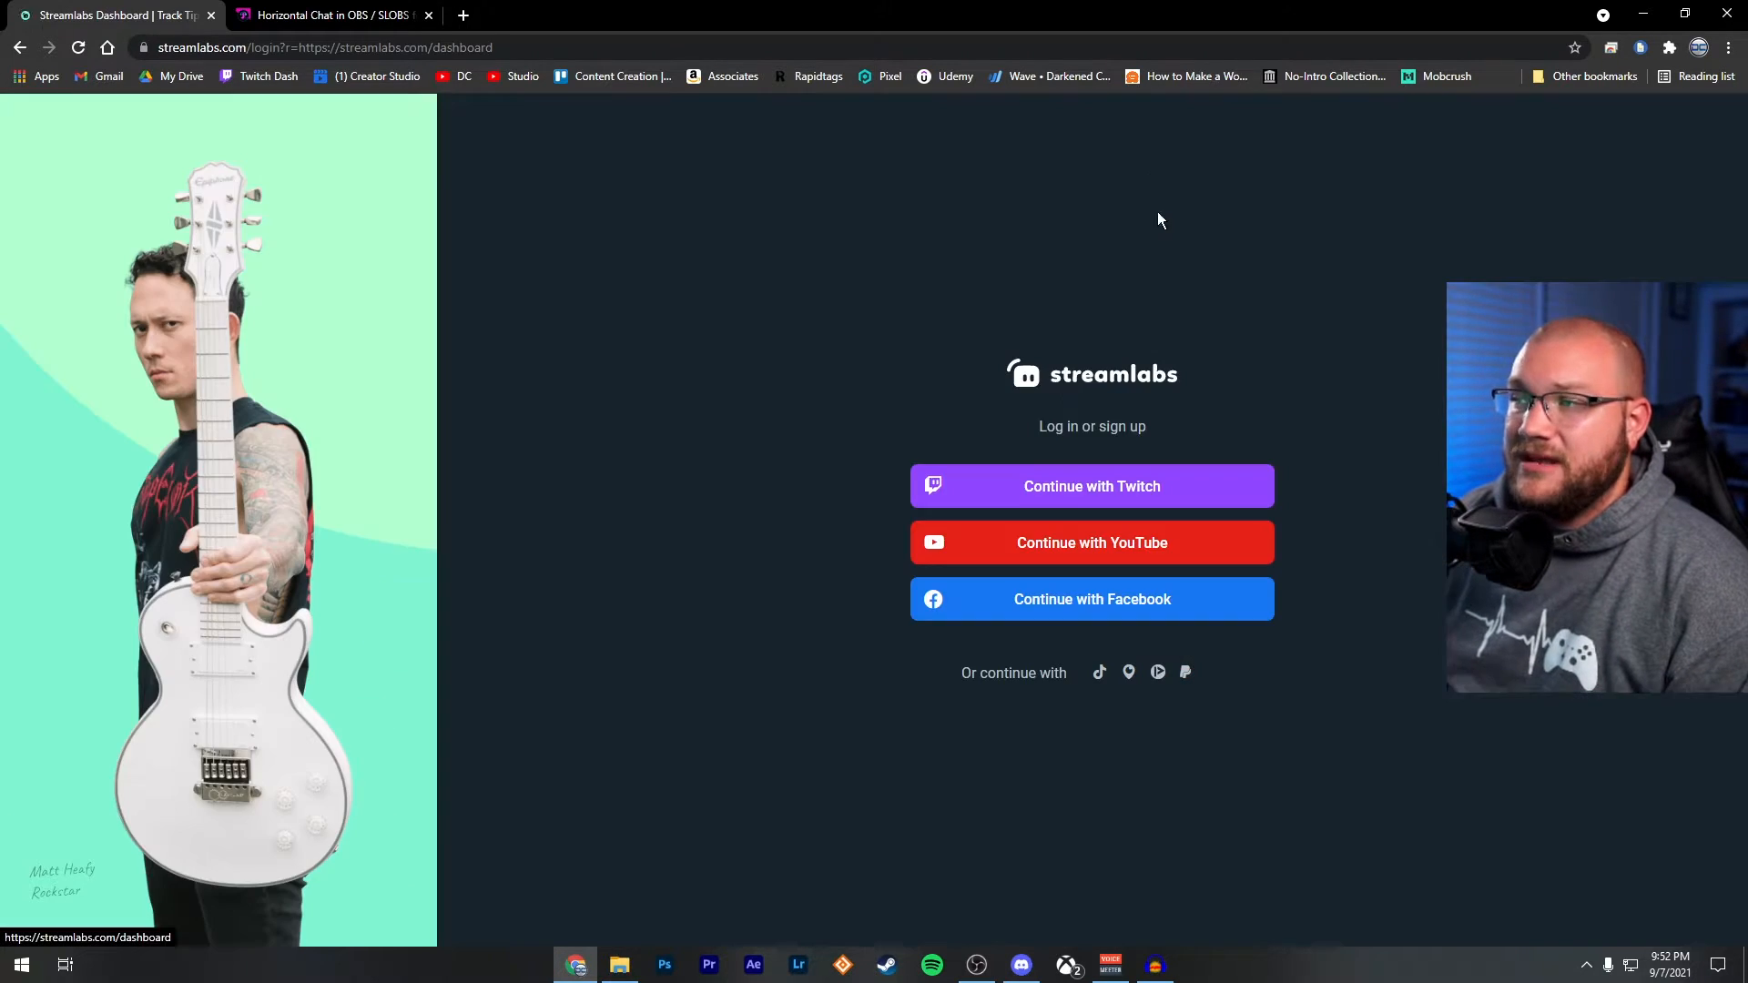
click(1091, 486)
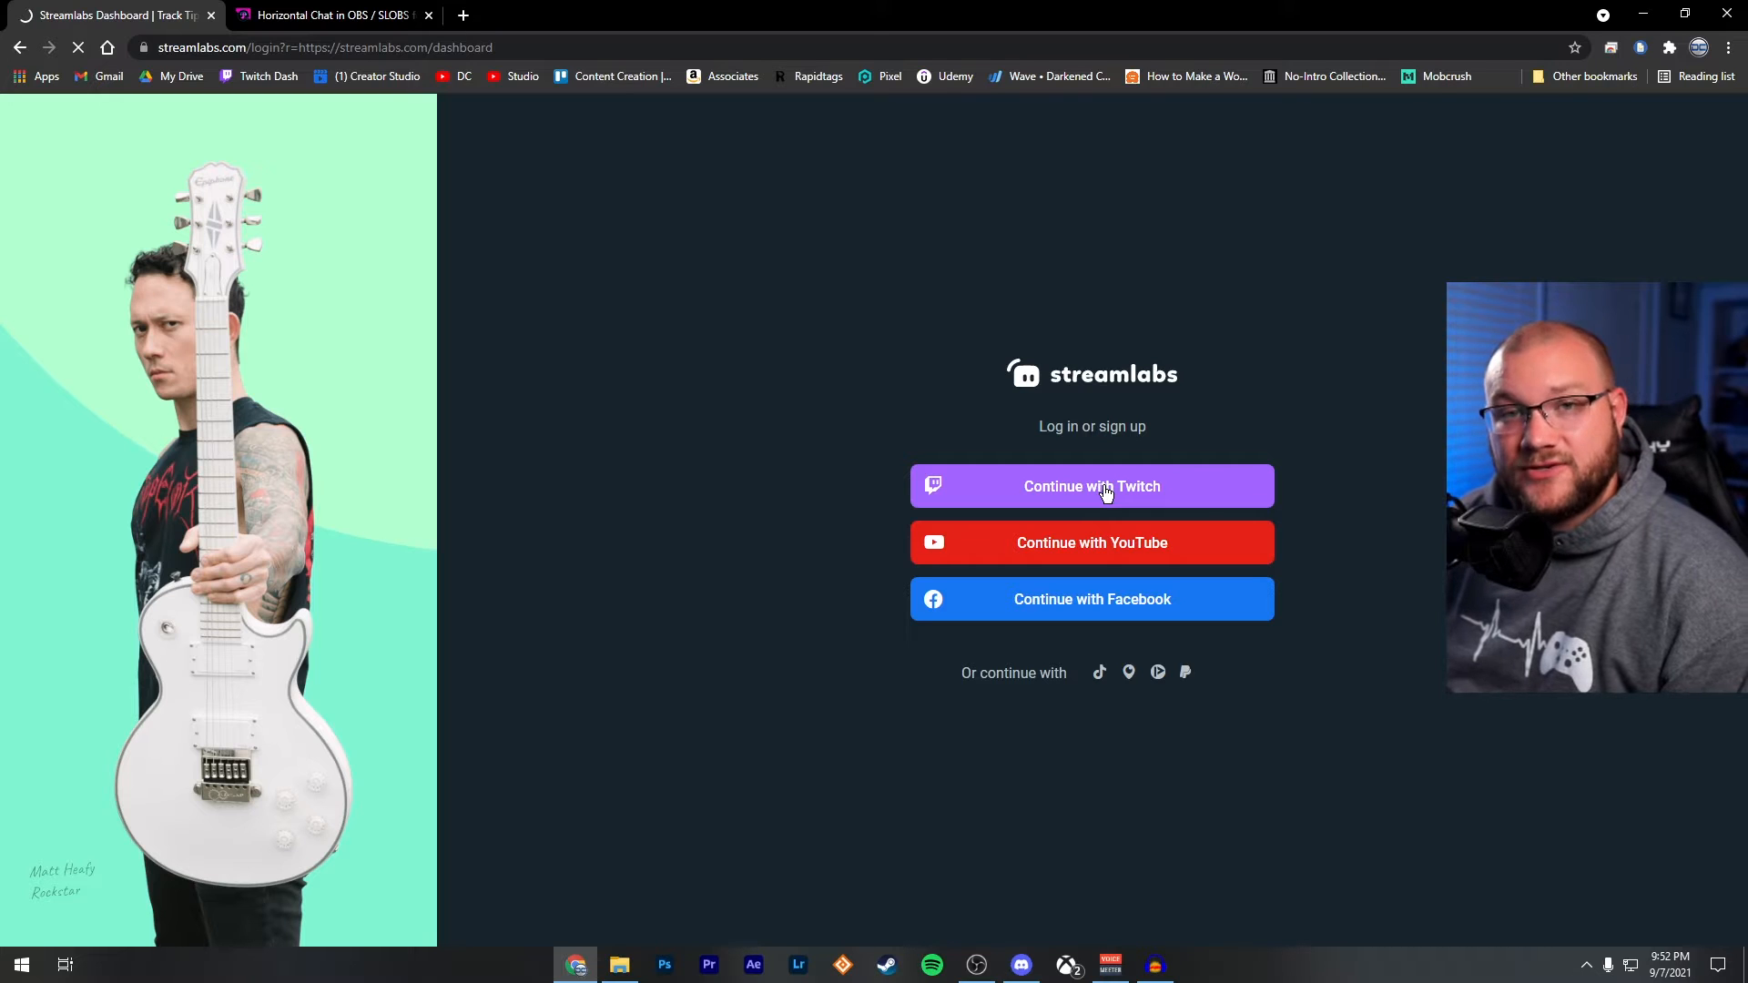
click(1091, 486)
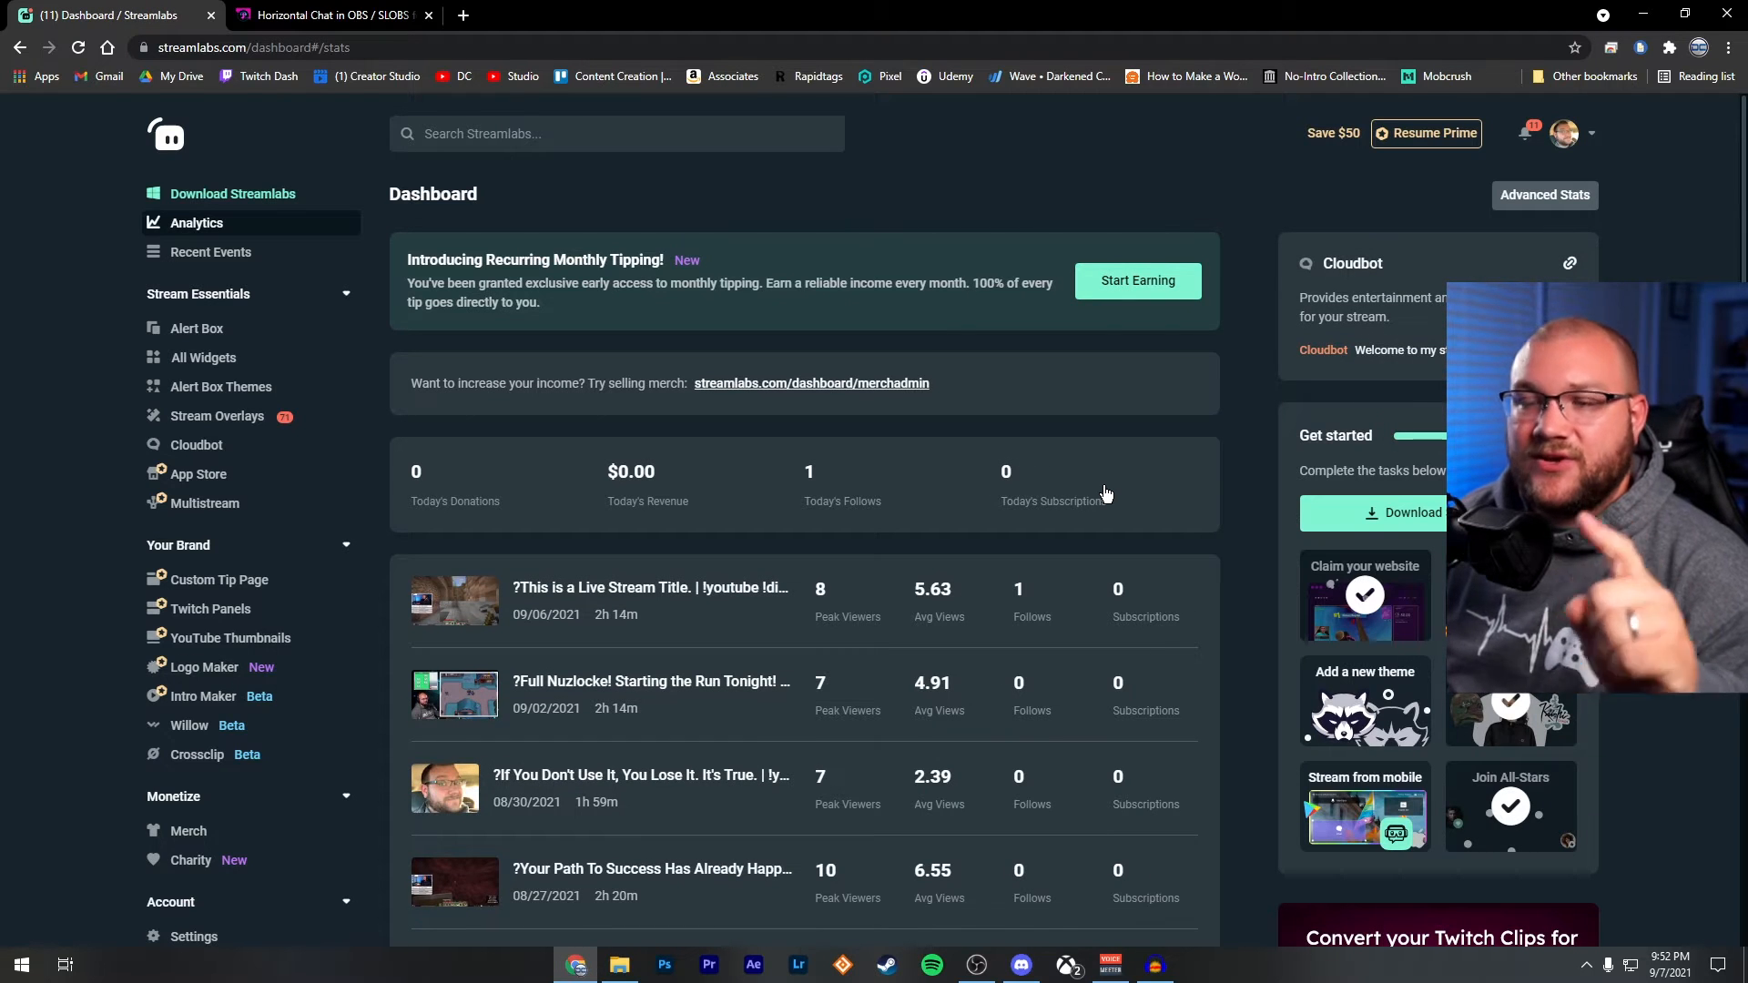
Open All Widgets under Stream Essentials to show the Widget Gallery.
scroll(down, 3)
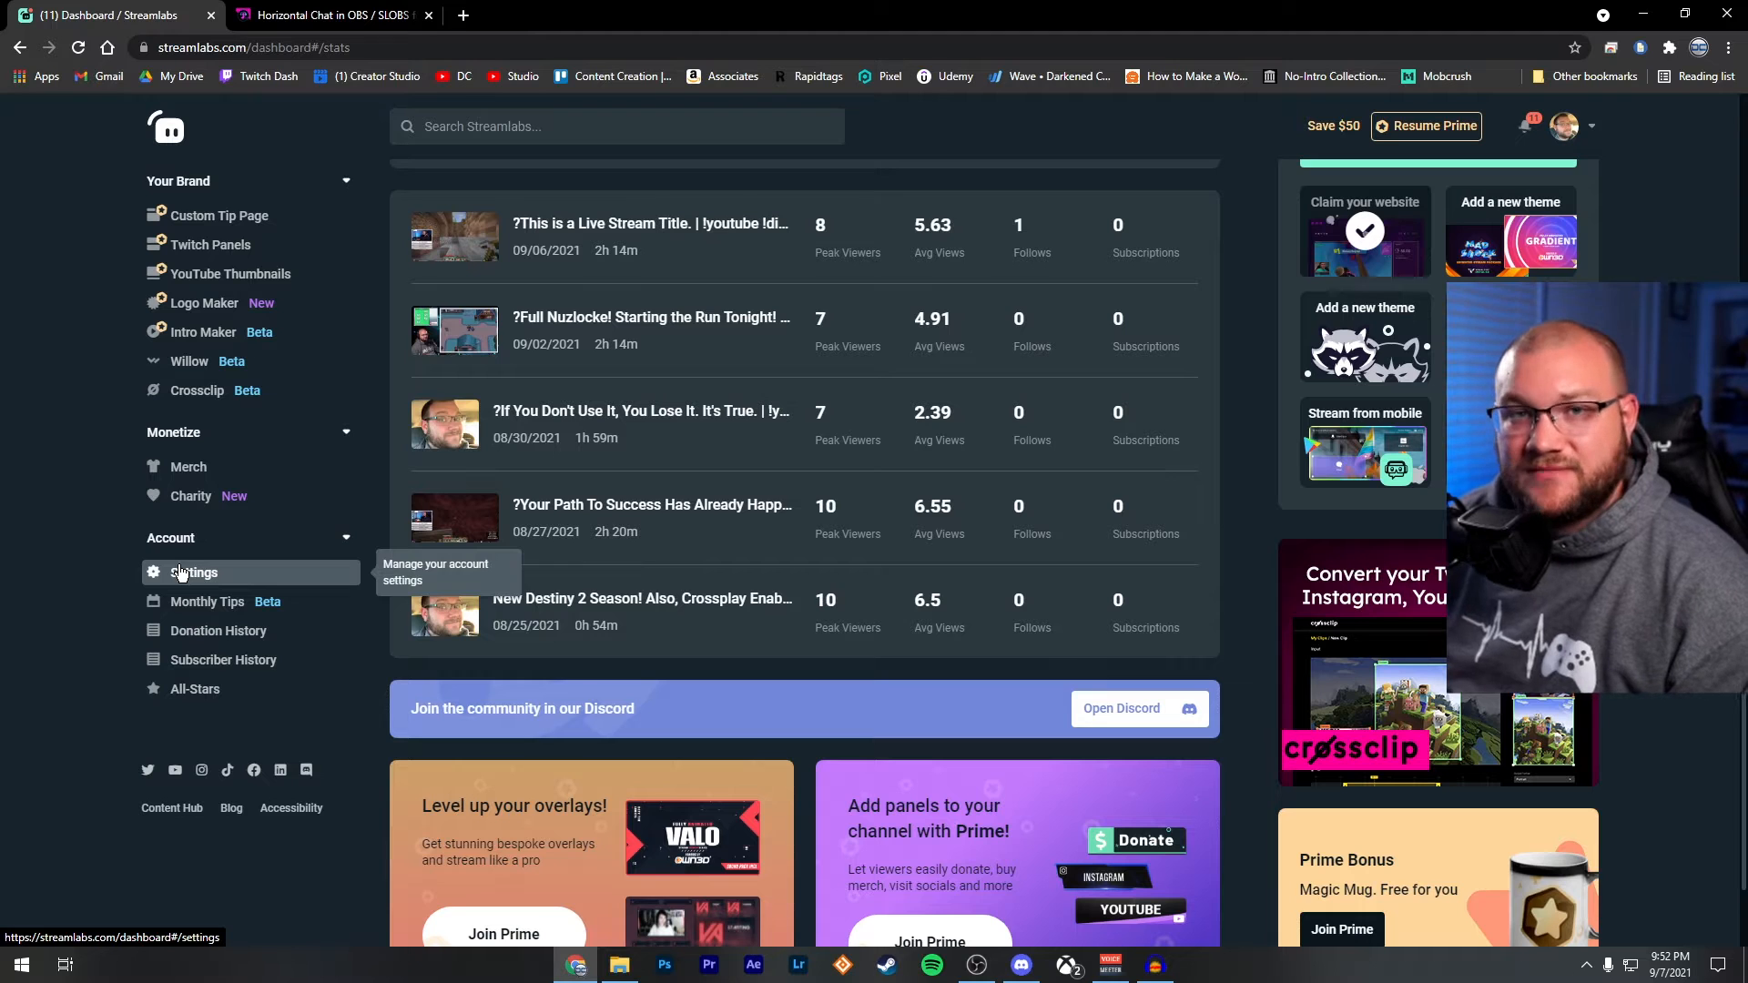
scroll(up, 3)
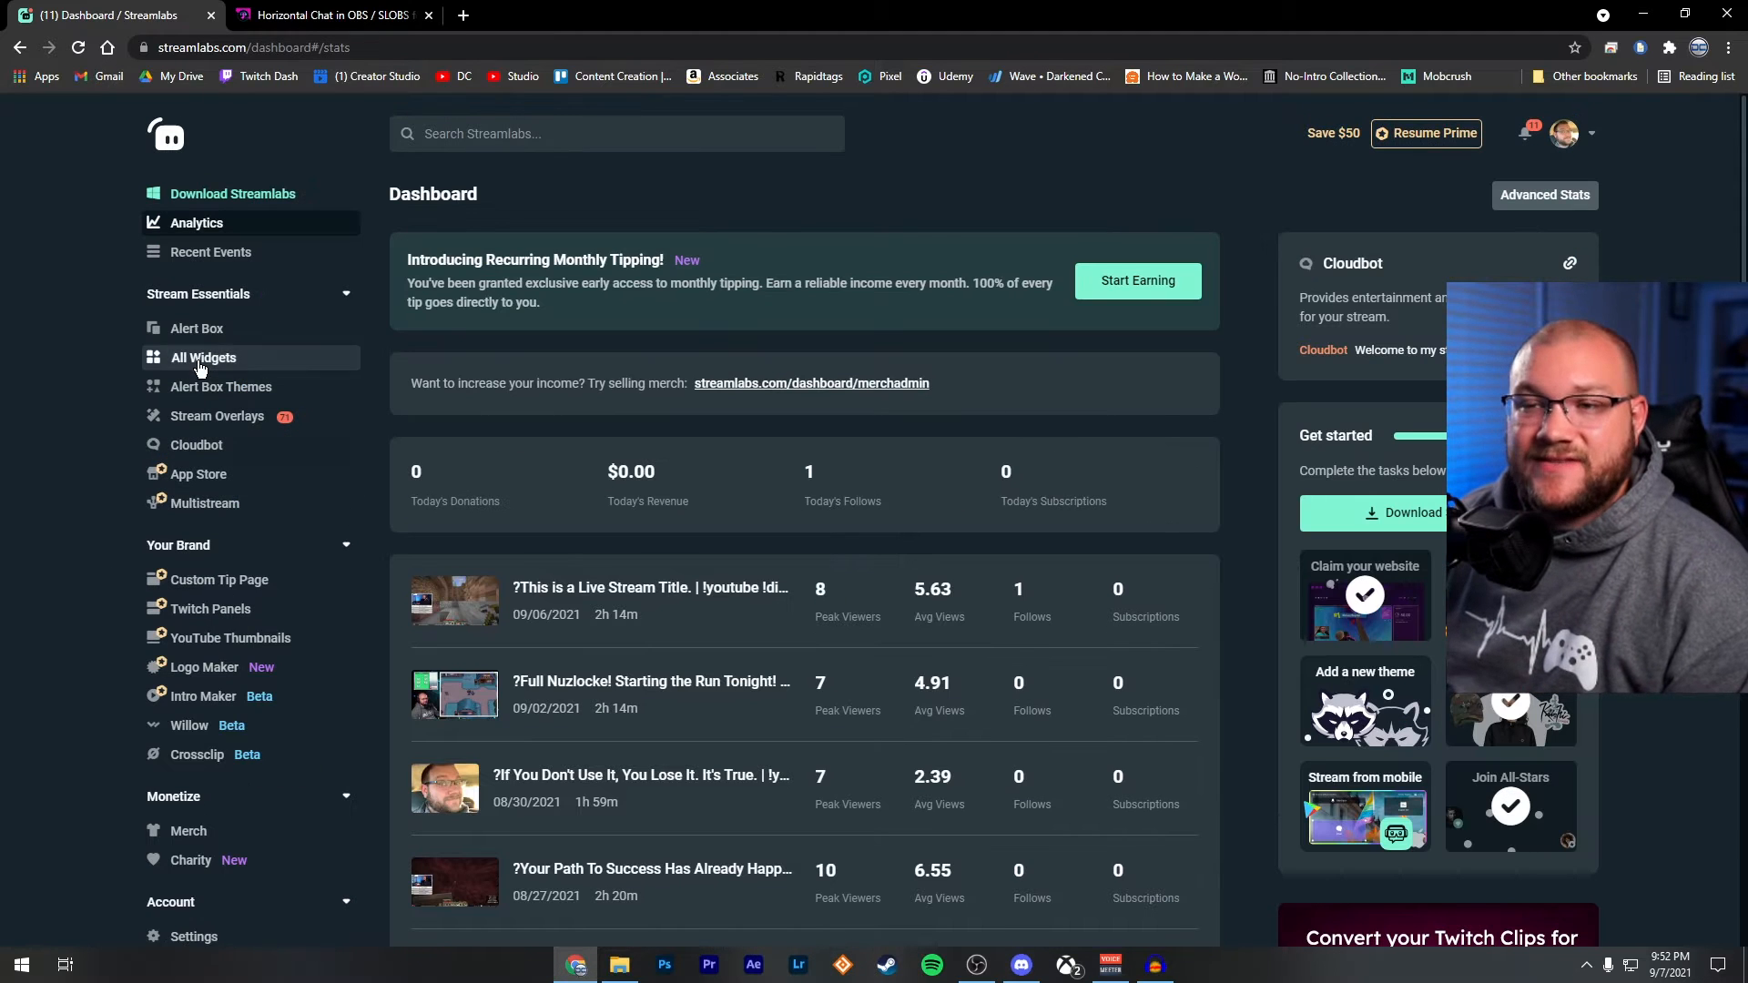
click(203, 357)
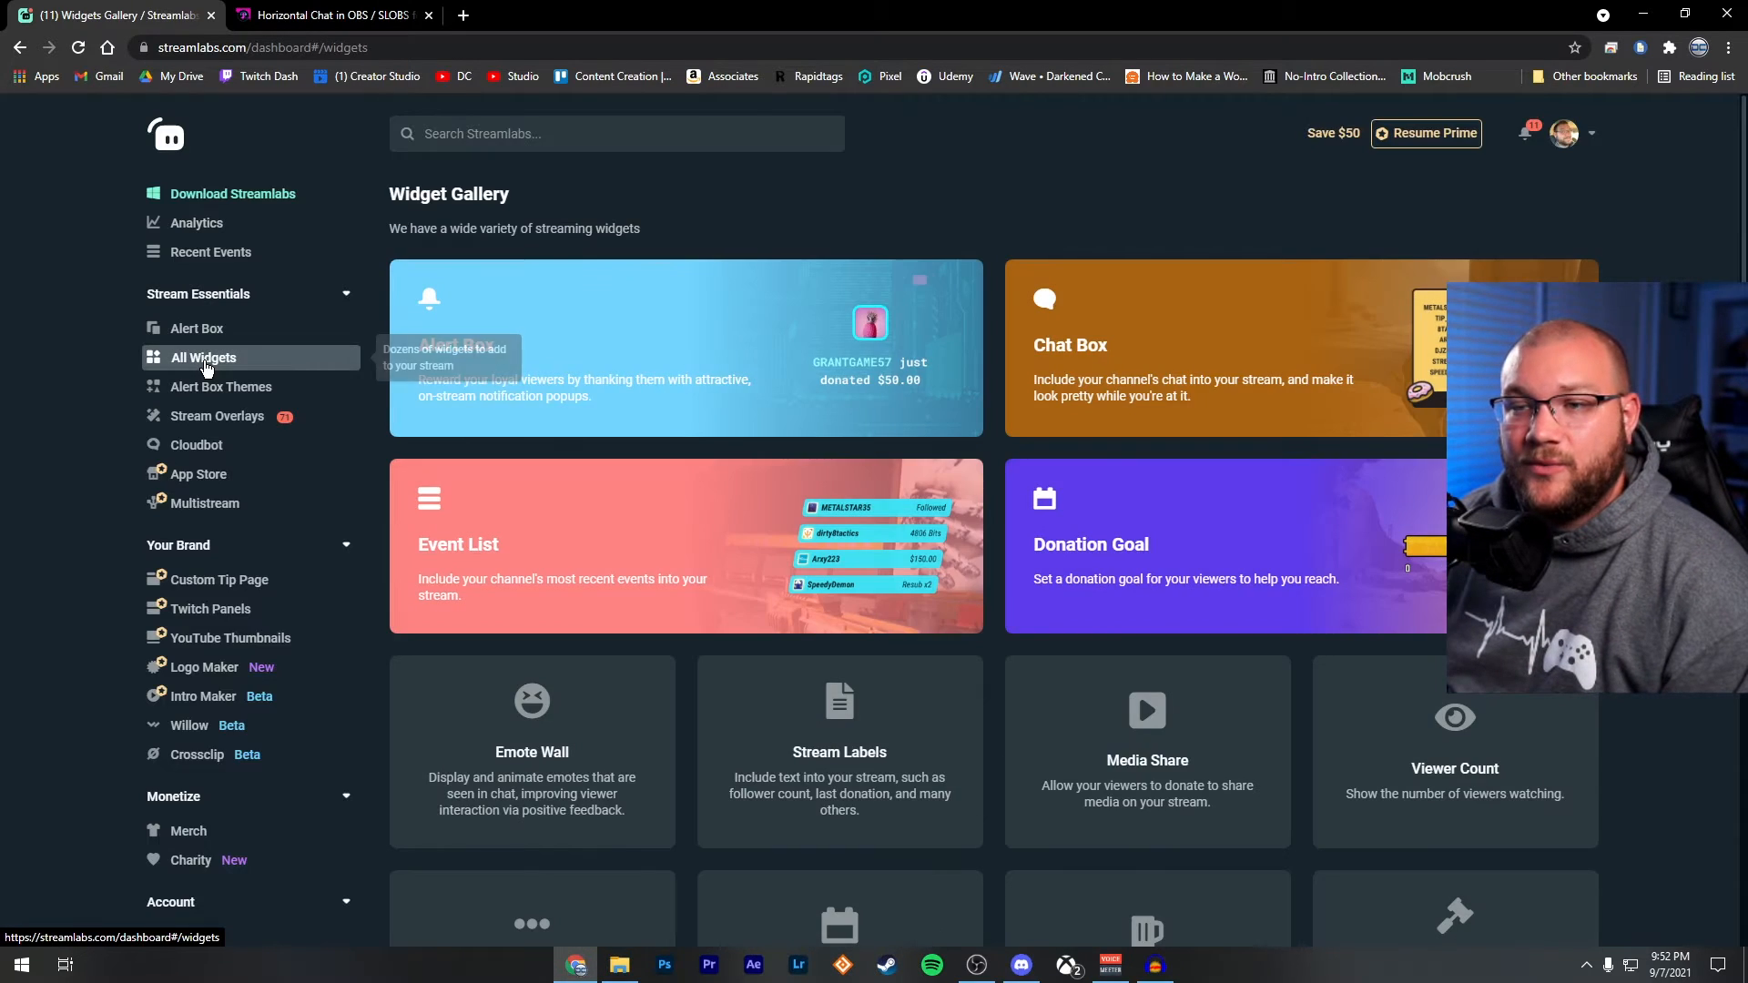
Open the Chat Box widget and set Enable Custom HTML/CSS to Enabled, revealing the code editor.
click(1227, 347)
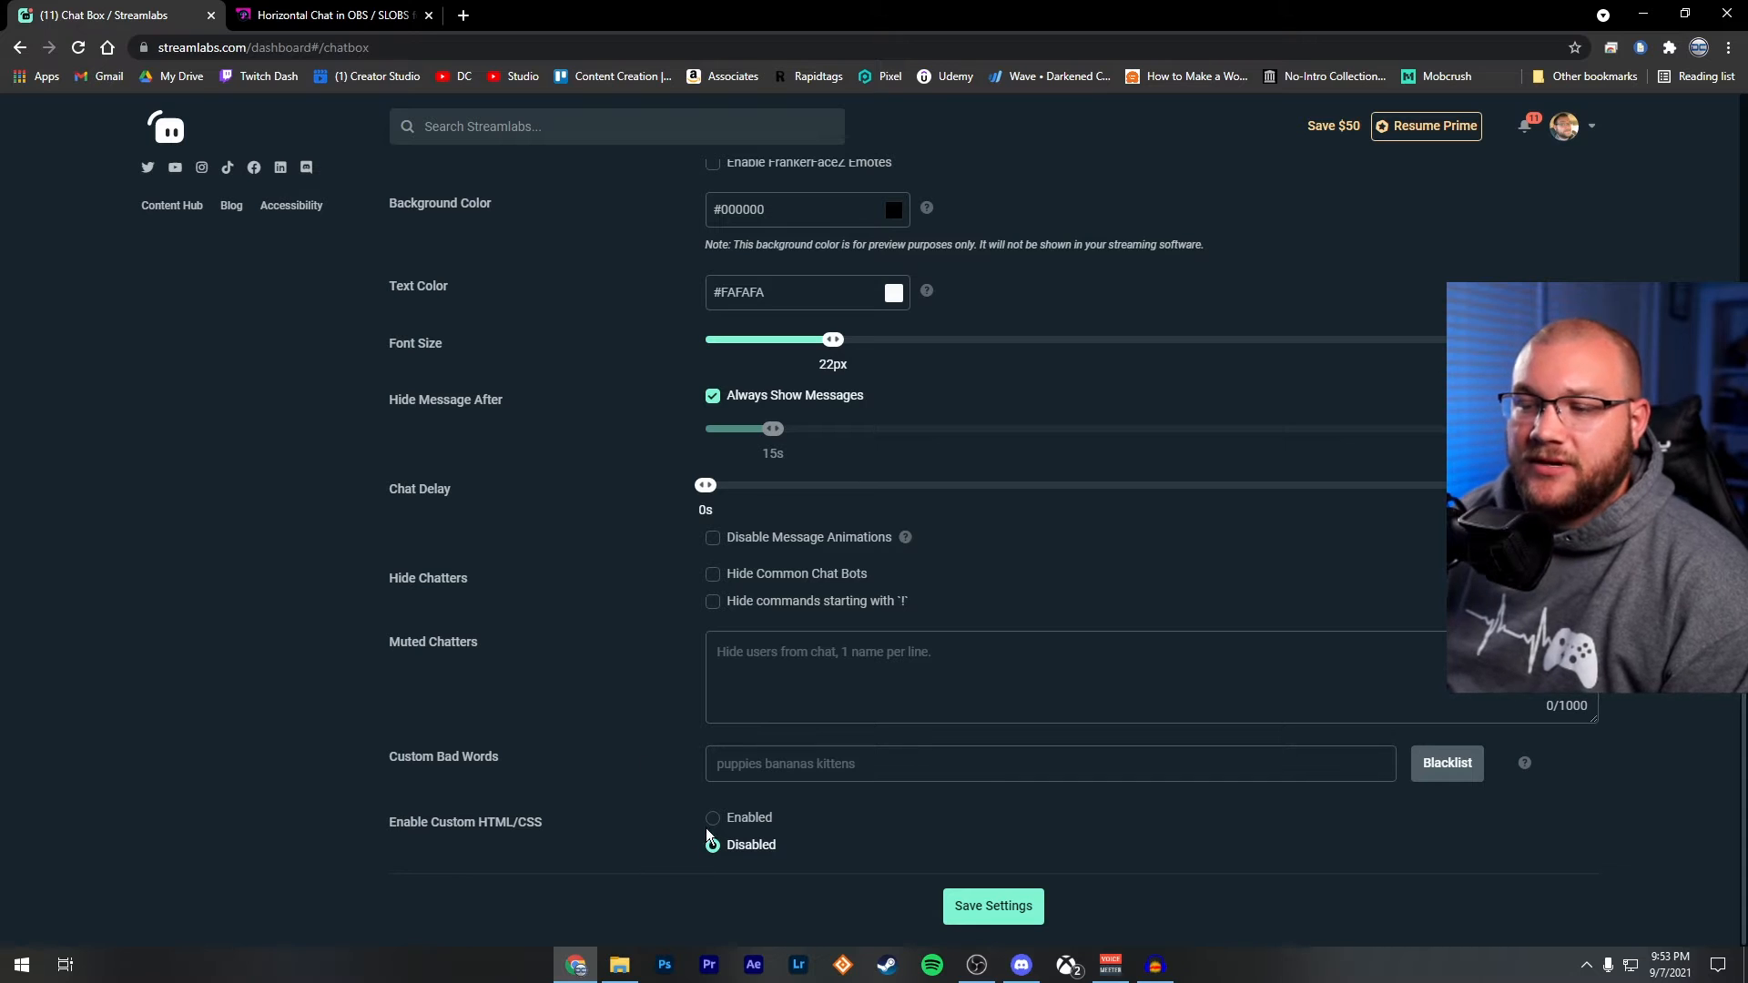
click(712, 844)
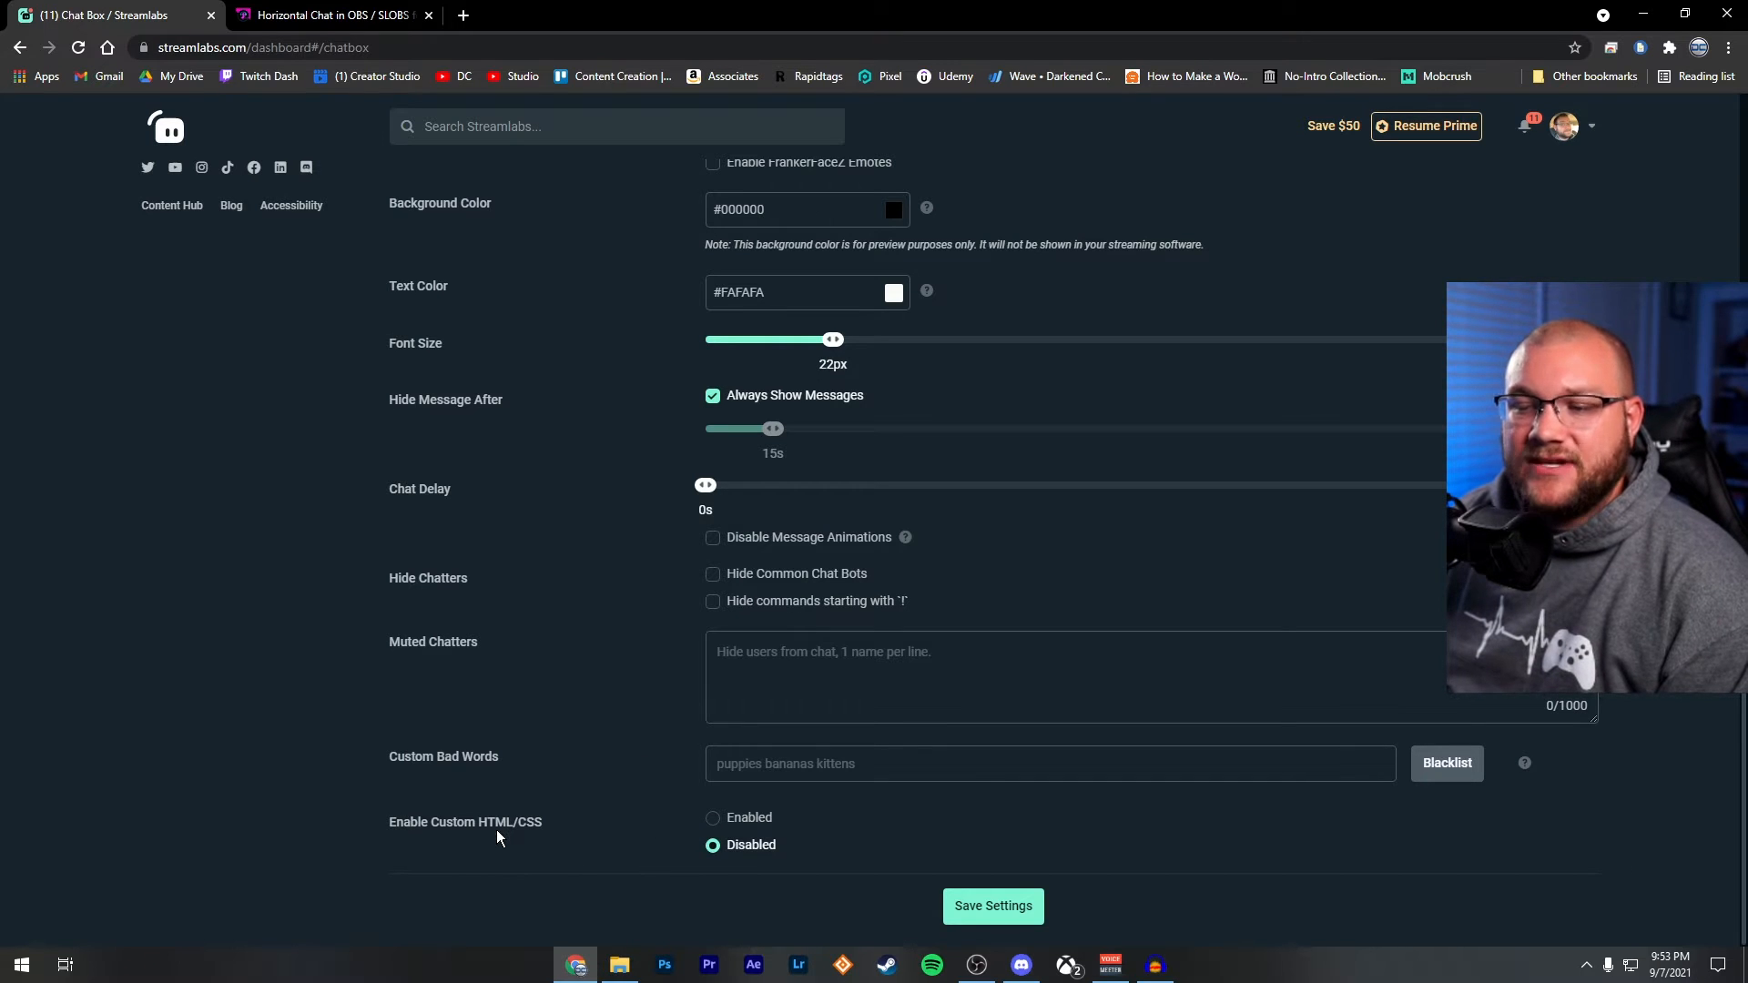
click(712, 818)
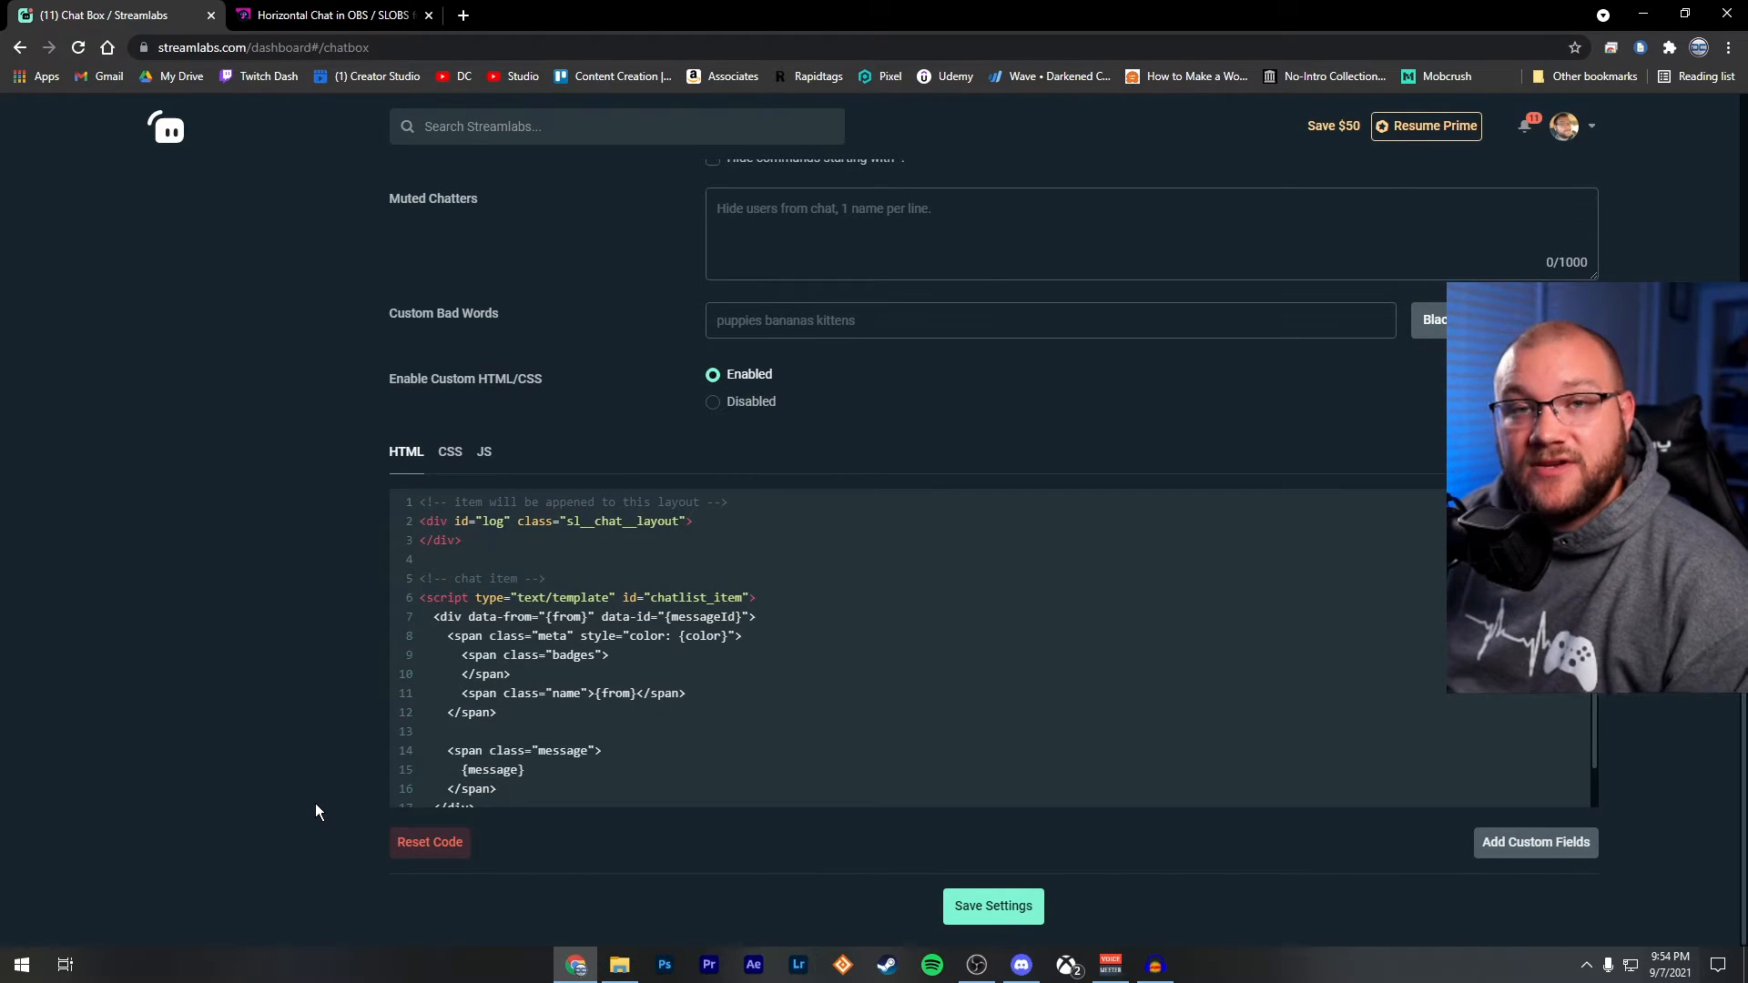
mouse_move(324, 634)
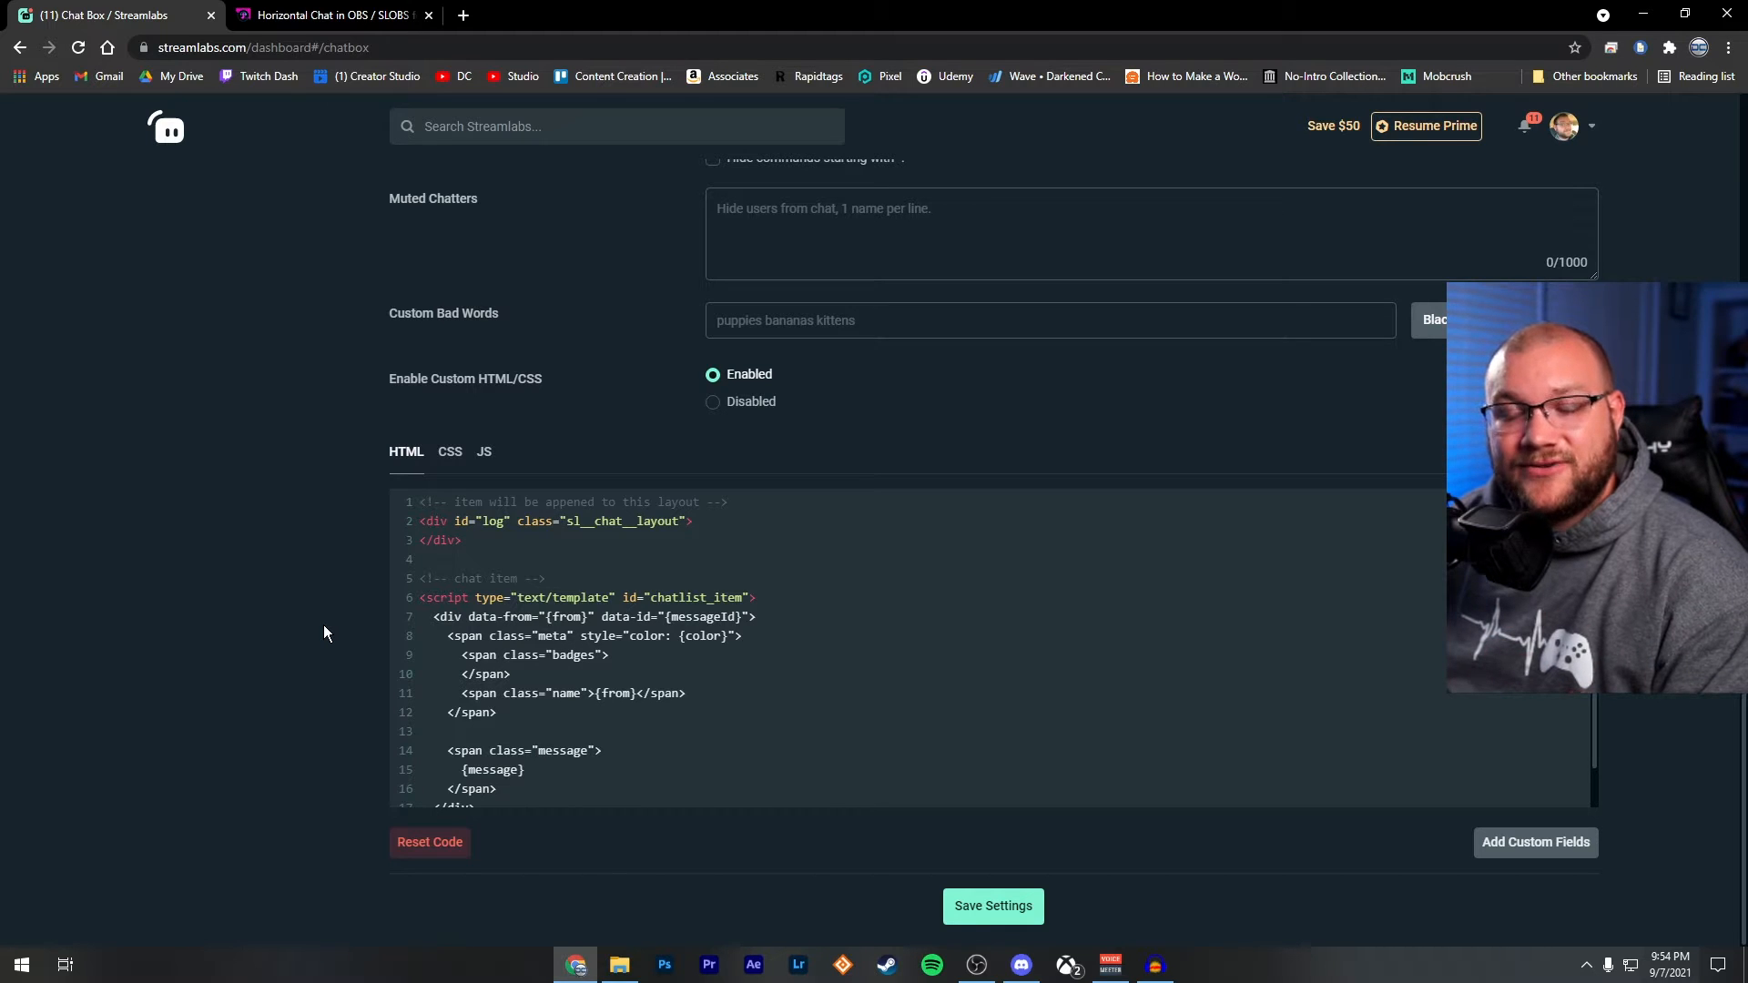
scroll(down, 3)
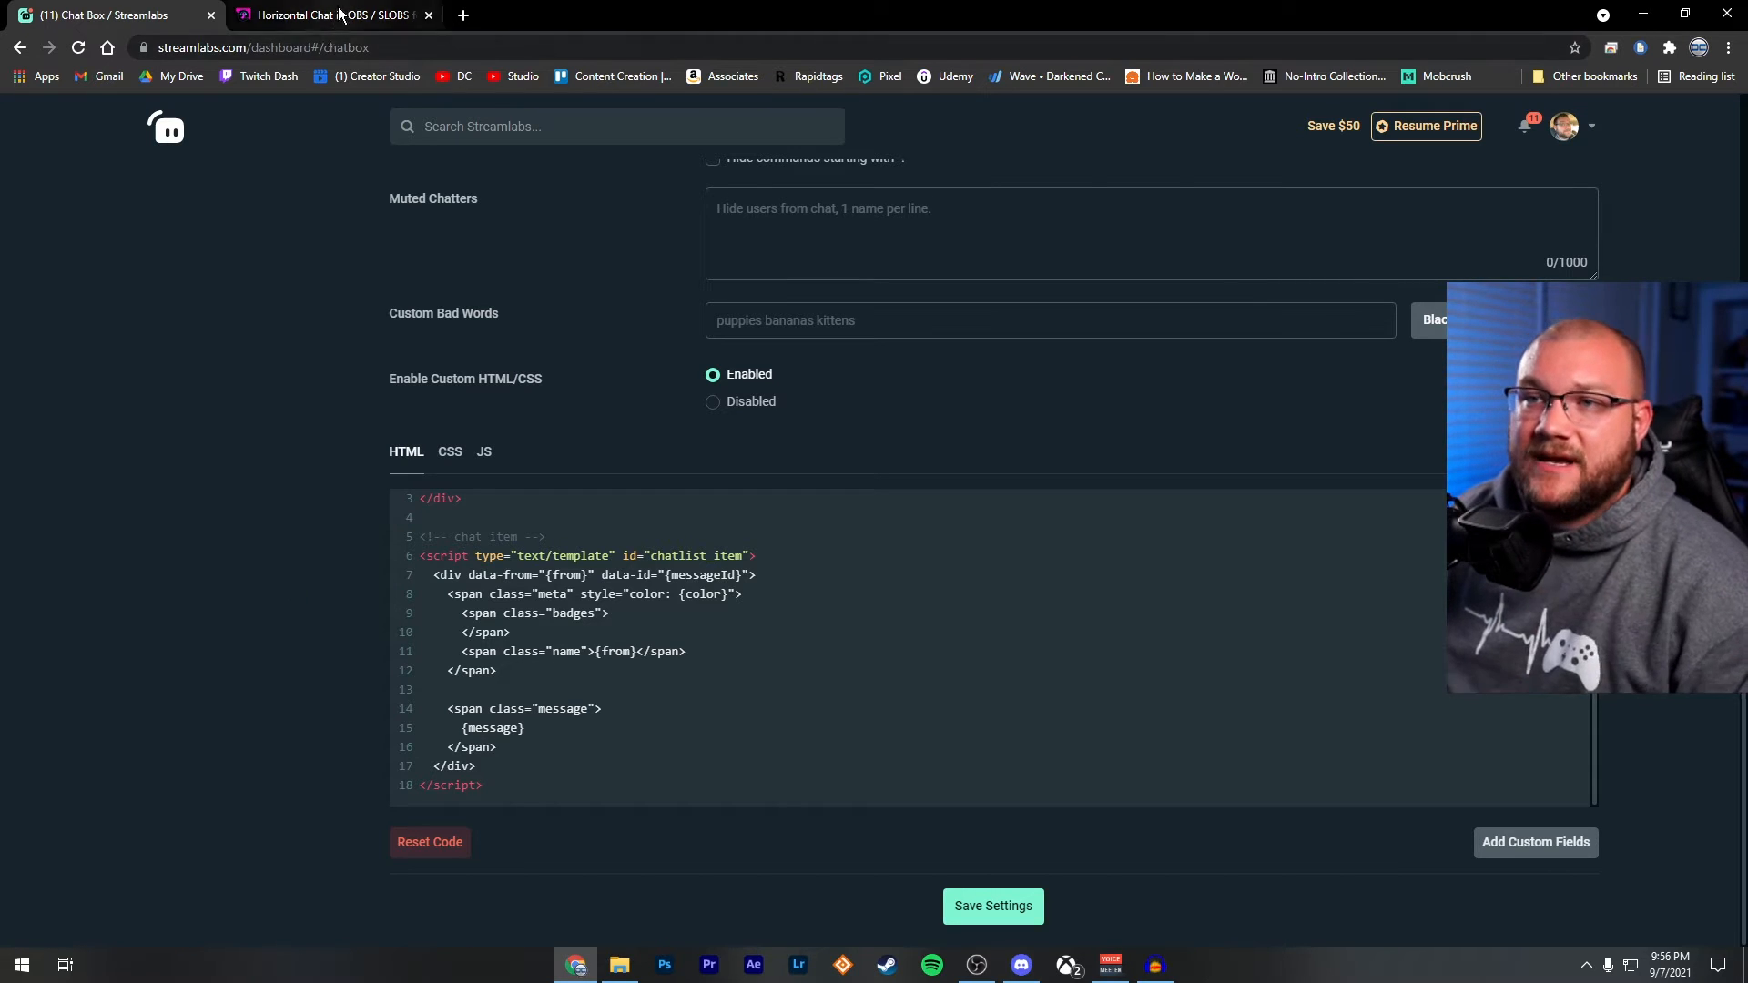
Copy the chatbox.html block from the DJ LeFave tutorial tab and return to the Streamlabs tab.
click(329, 15)
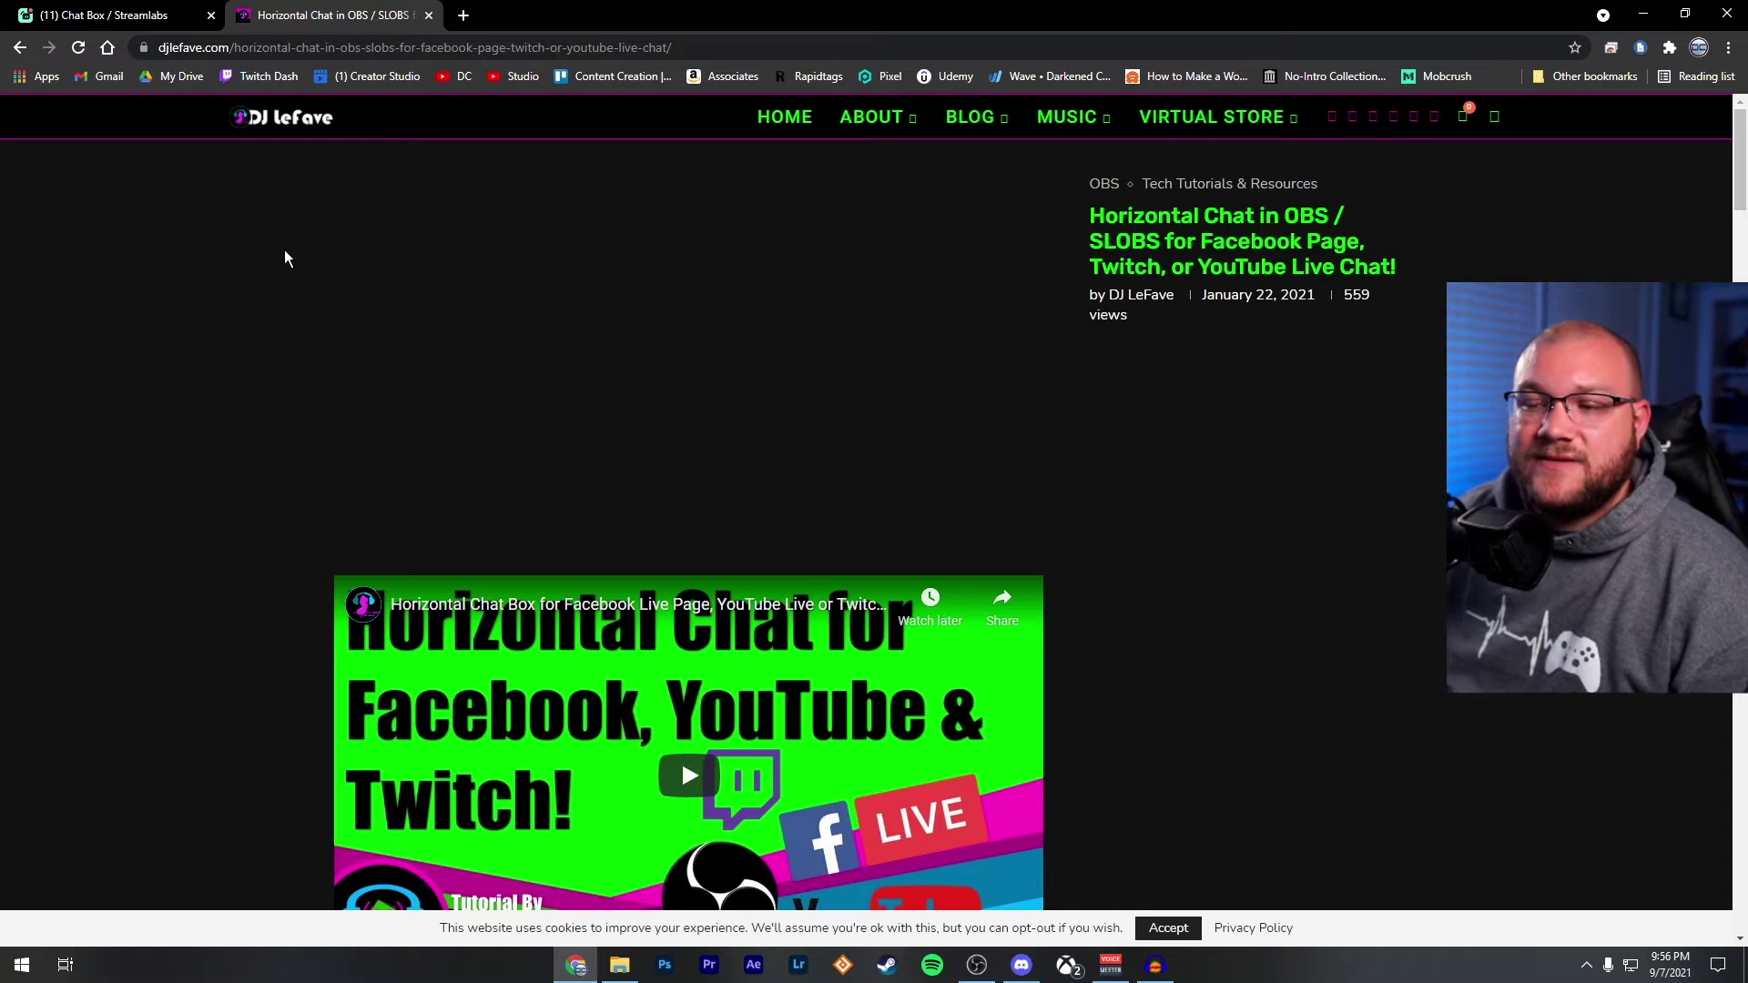
mouse_move(265, 304)
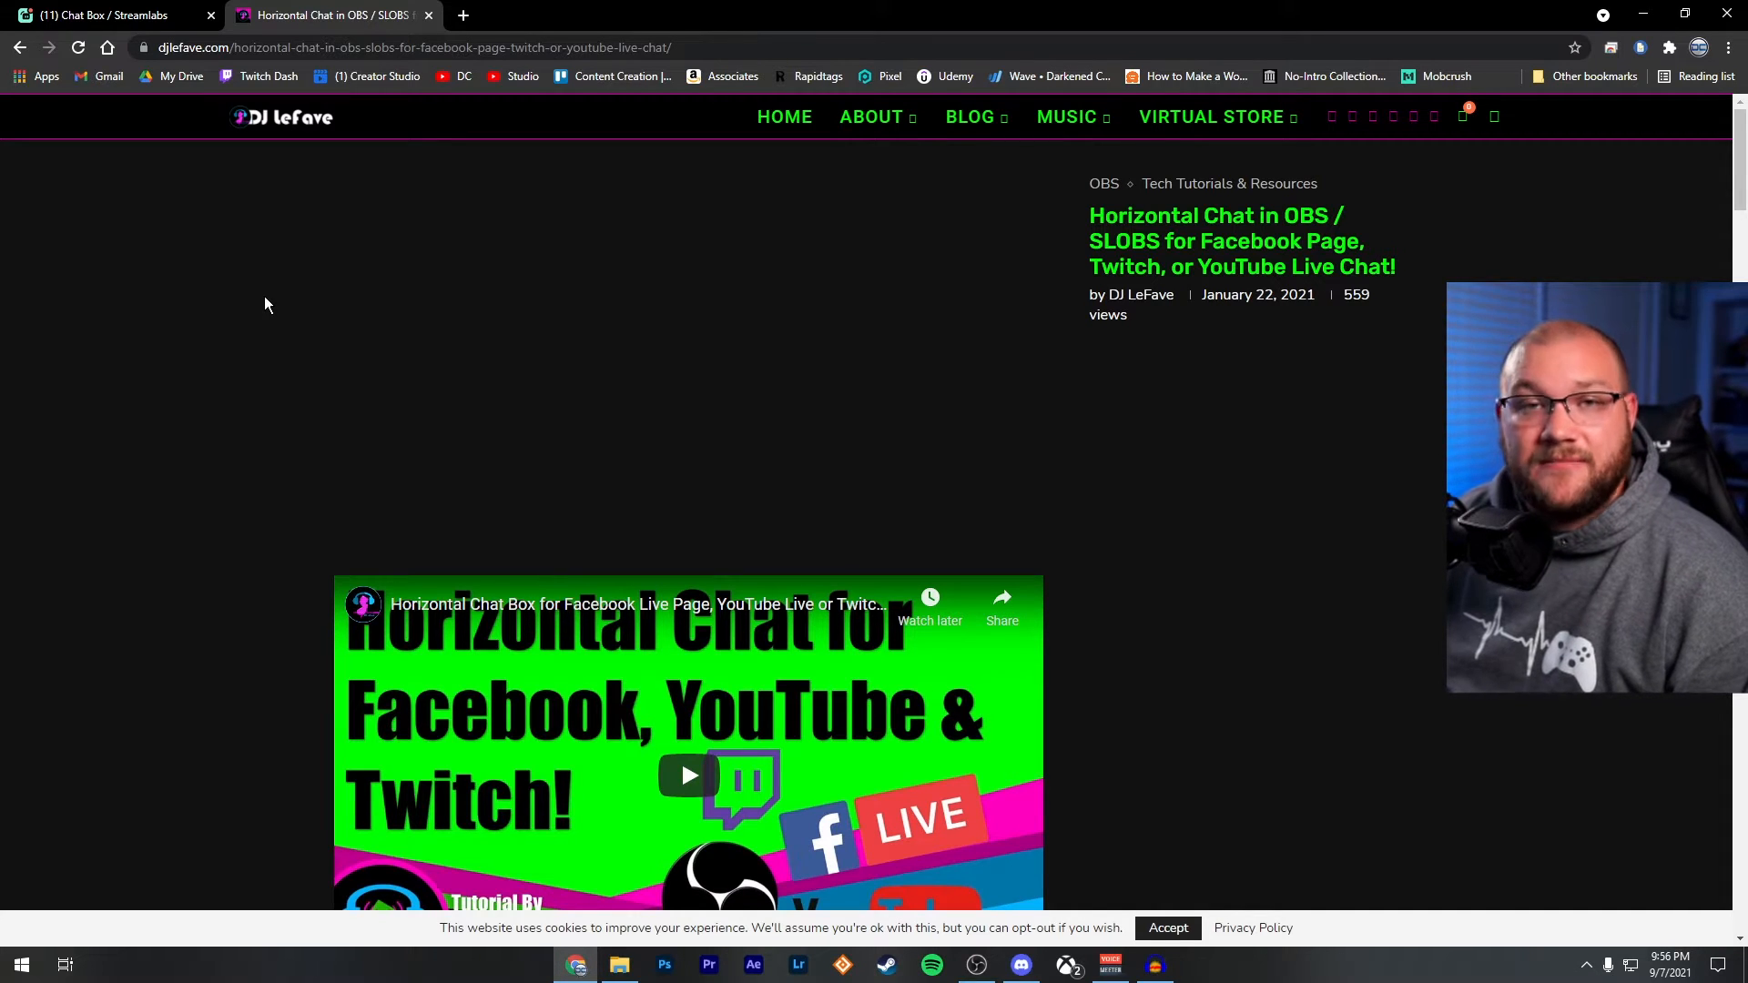
scroll(down, 3)
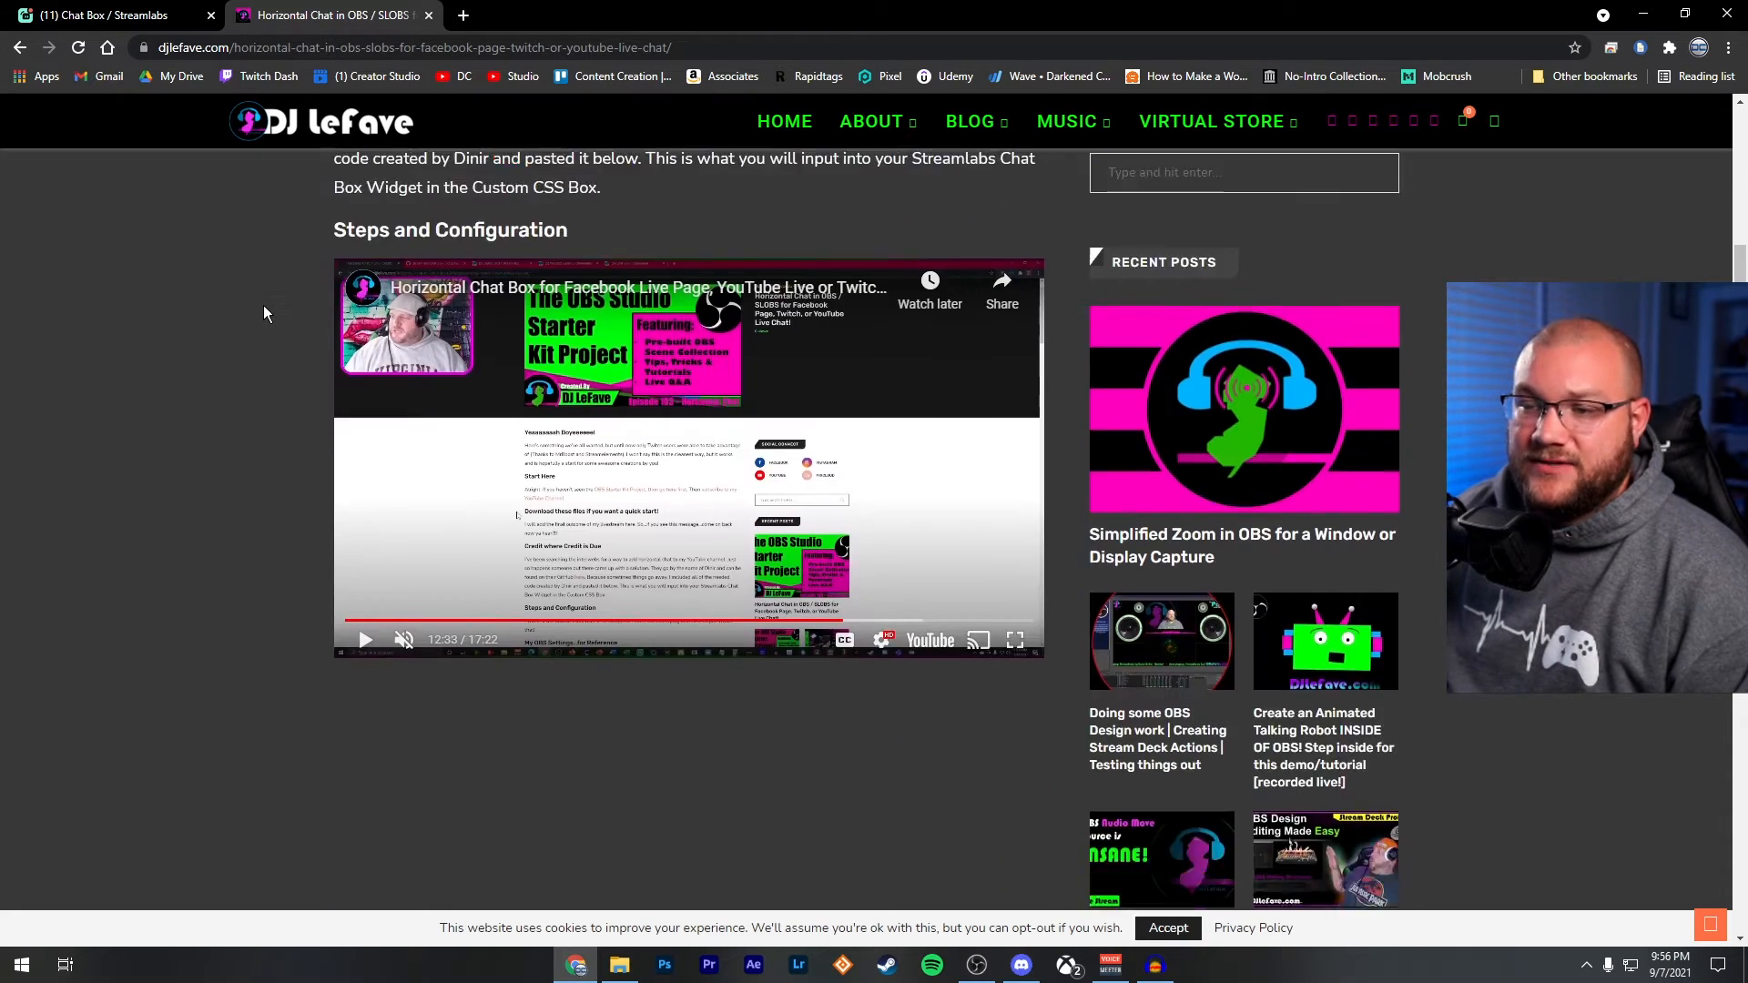
scroll(down, 3)
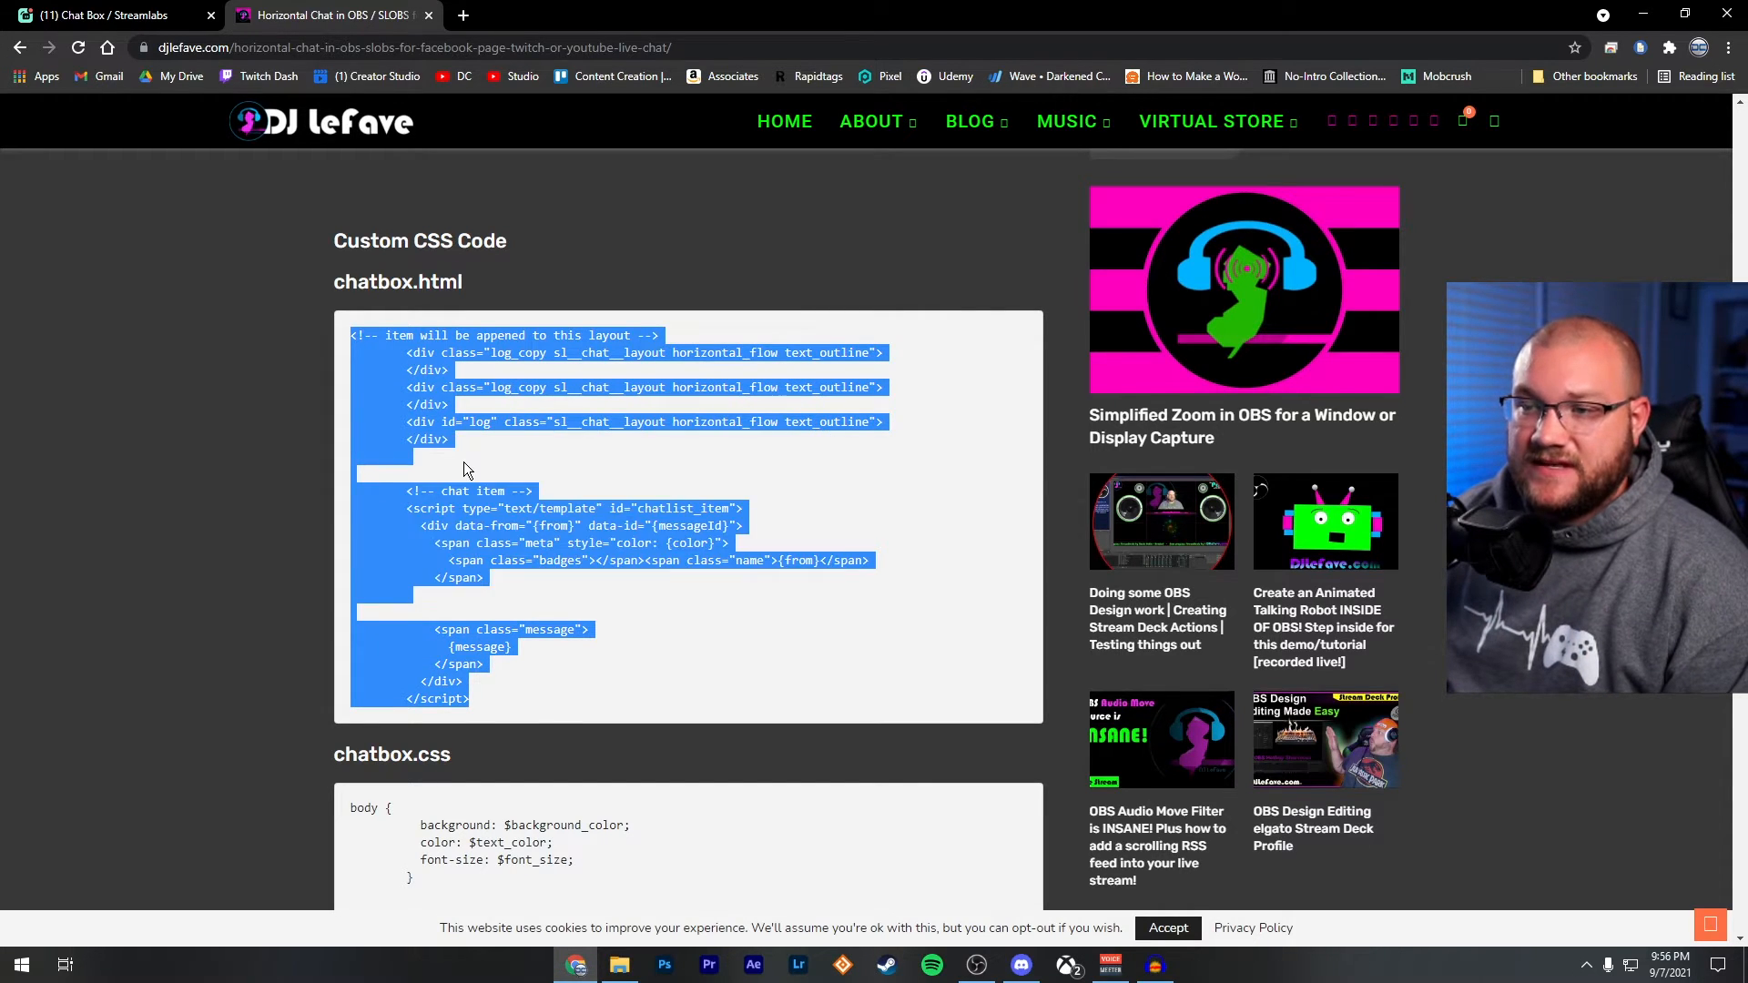
click(105, 15)
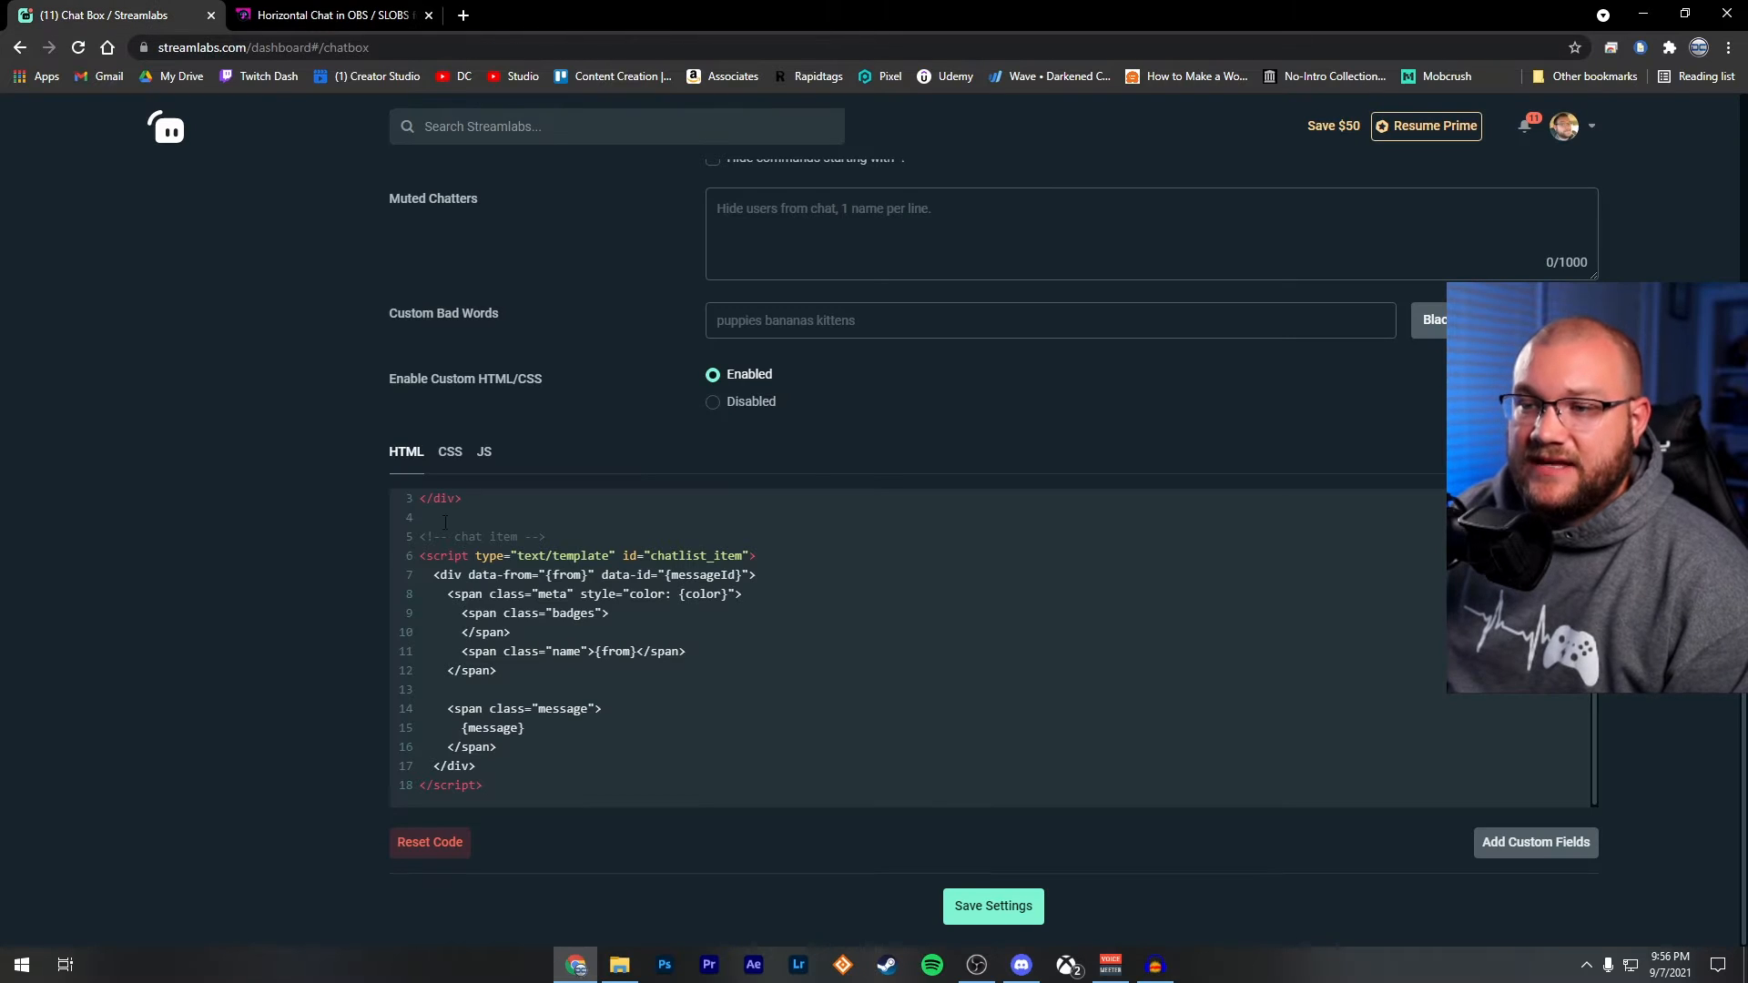
Place the tutorial's horizontal chat code in the editor's JS section.
click(484, 451)
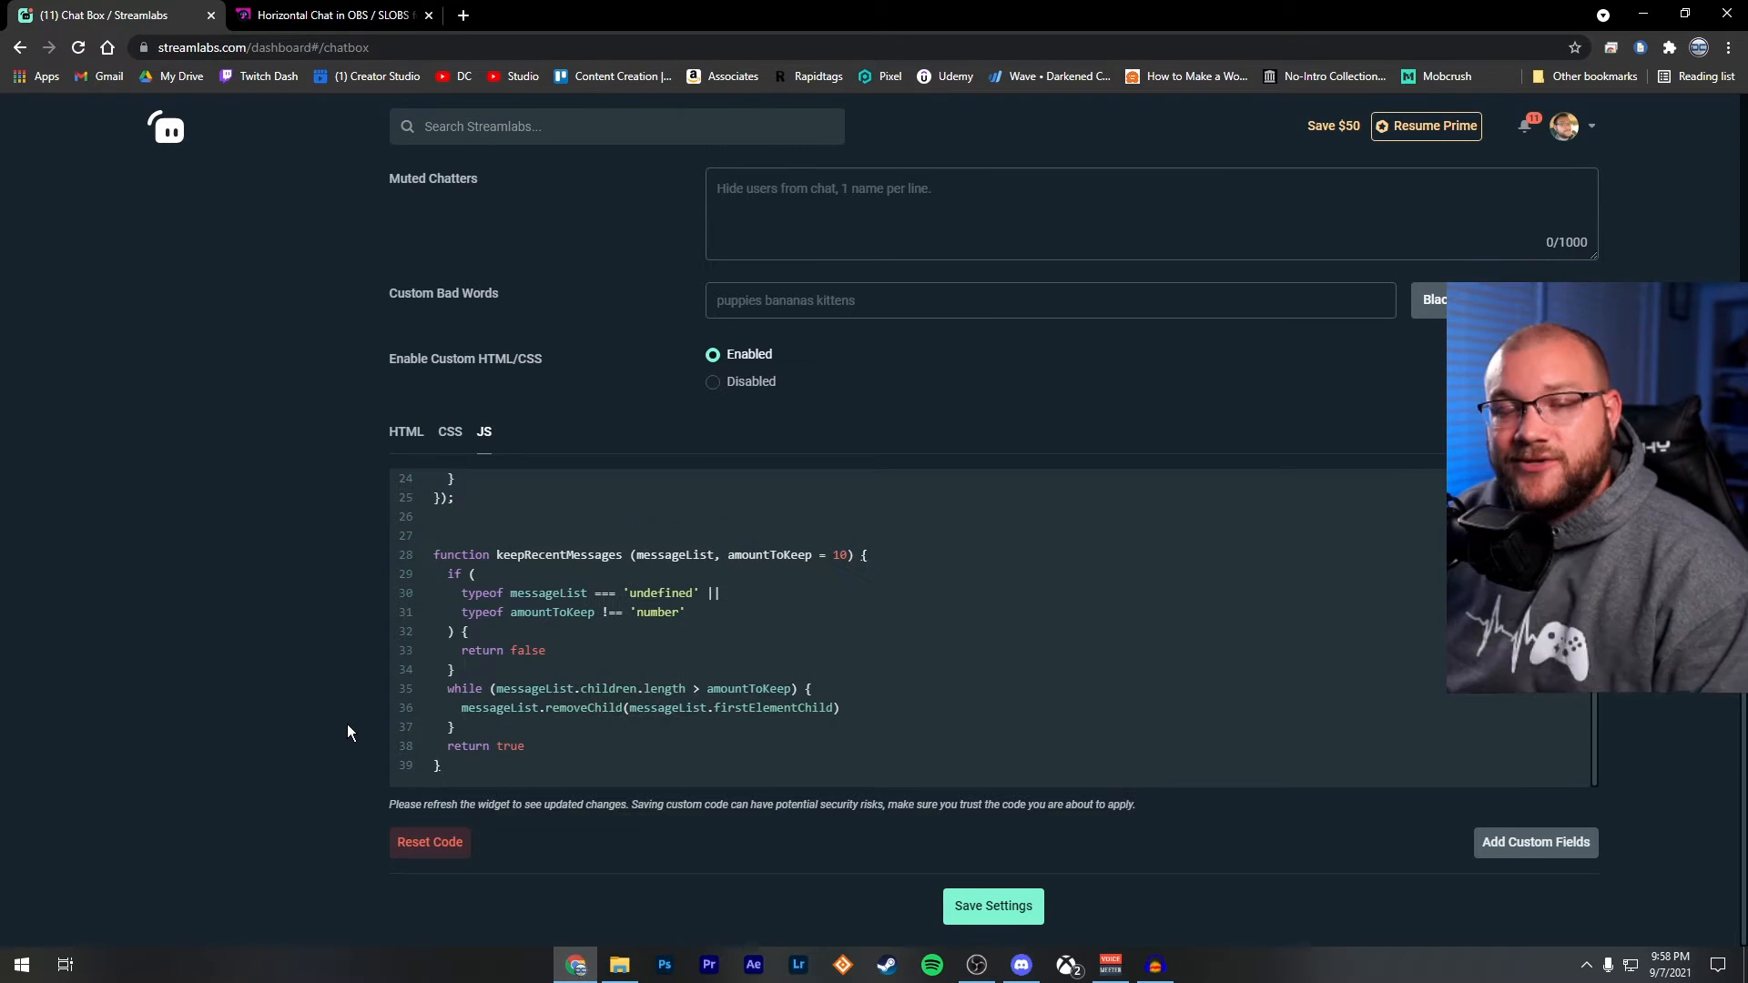
scroll(up, 3)
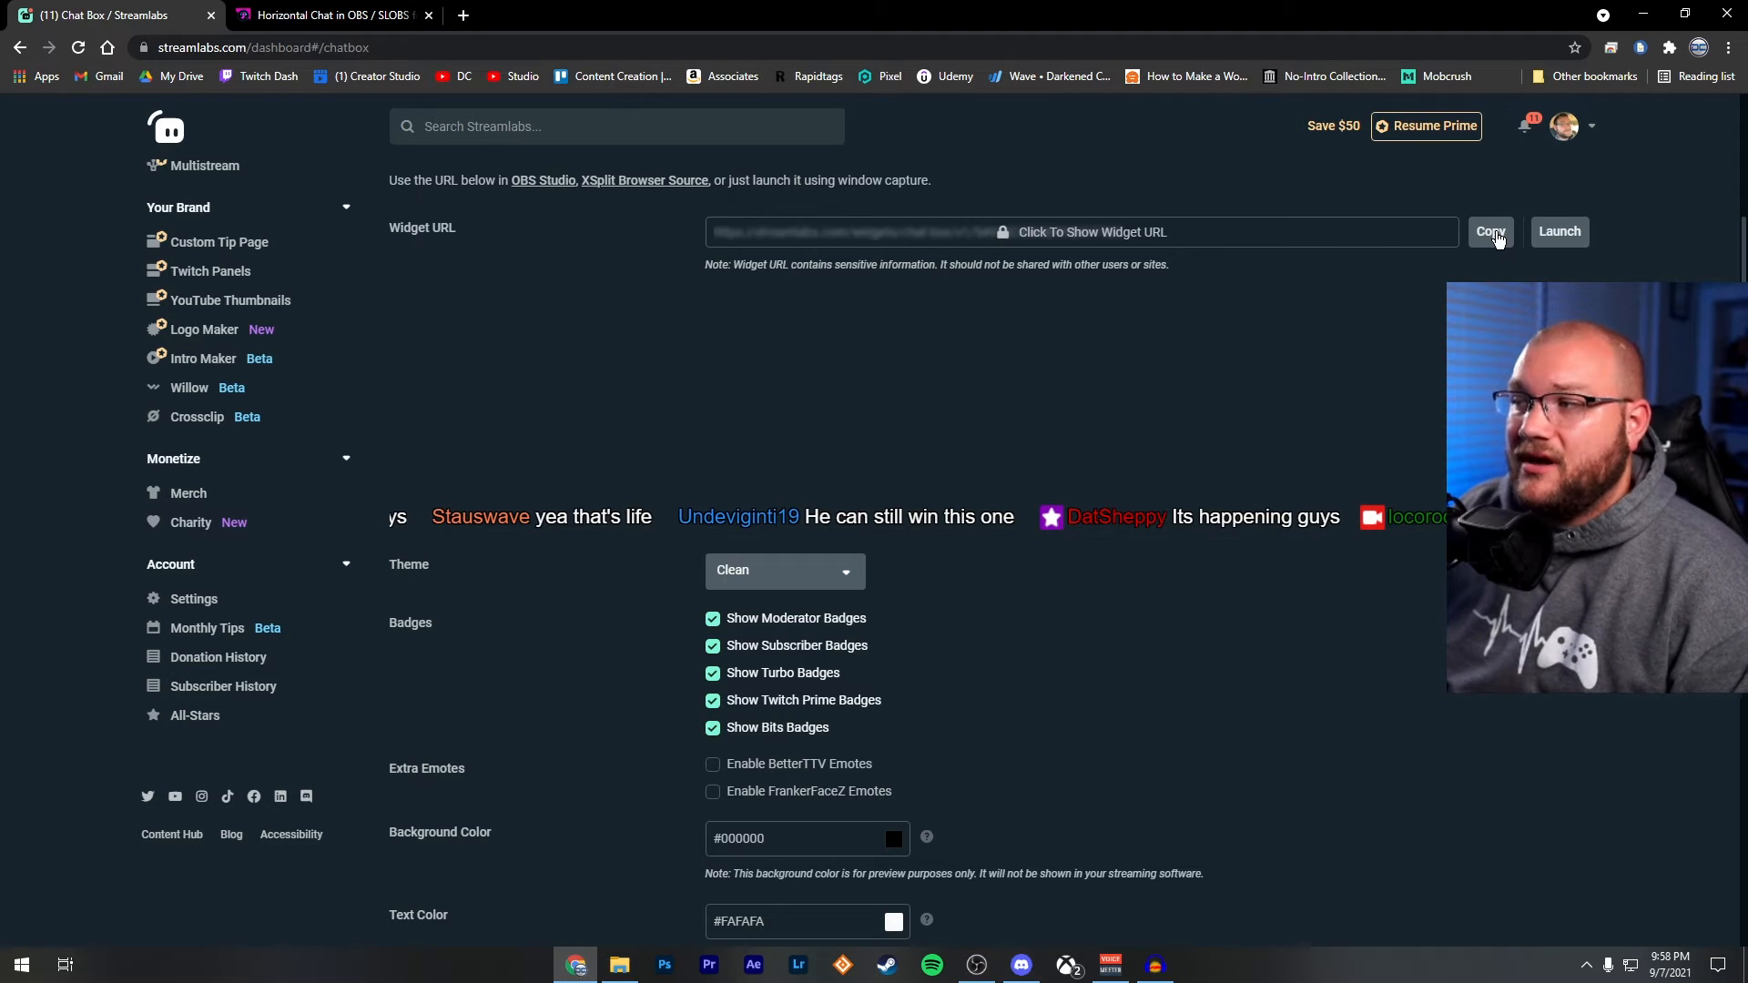
mouse_move(1192, 354)
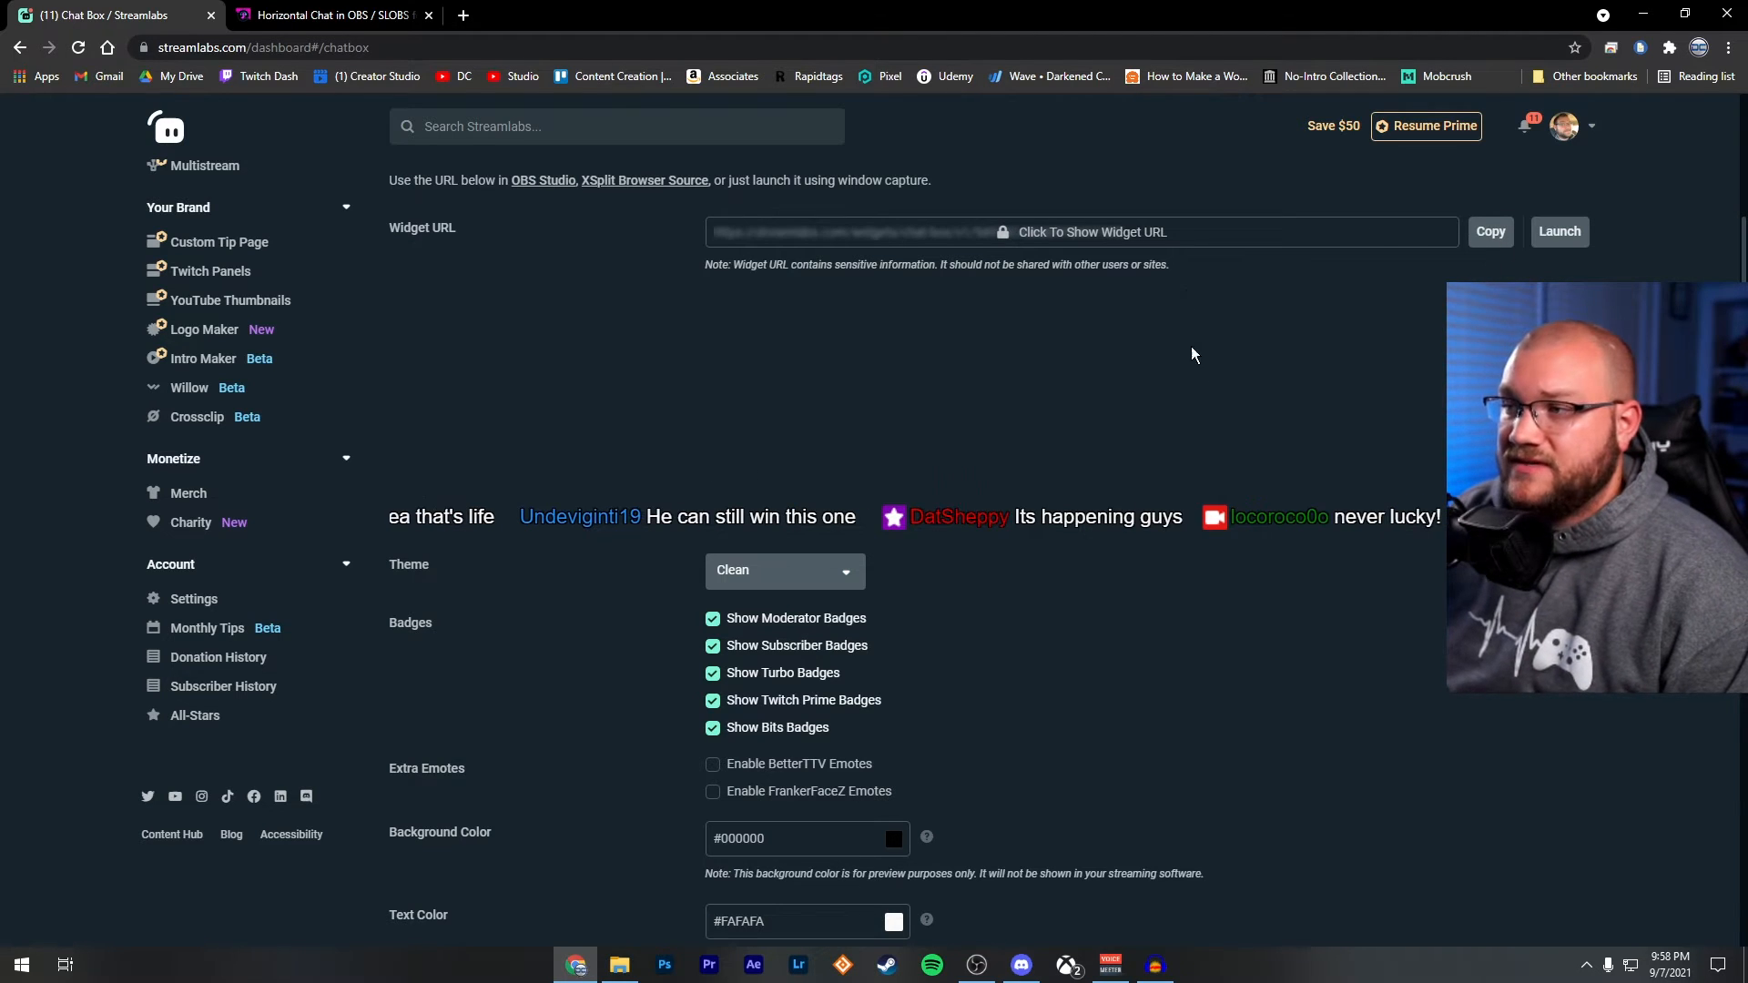
Copy the Widget URL and switch over to OBS Studio.
click(1490, 230)
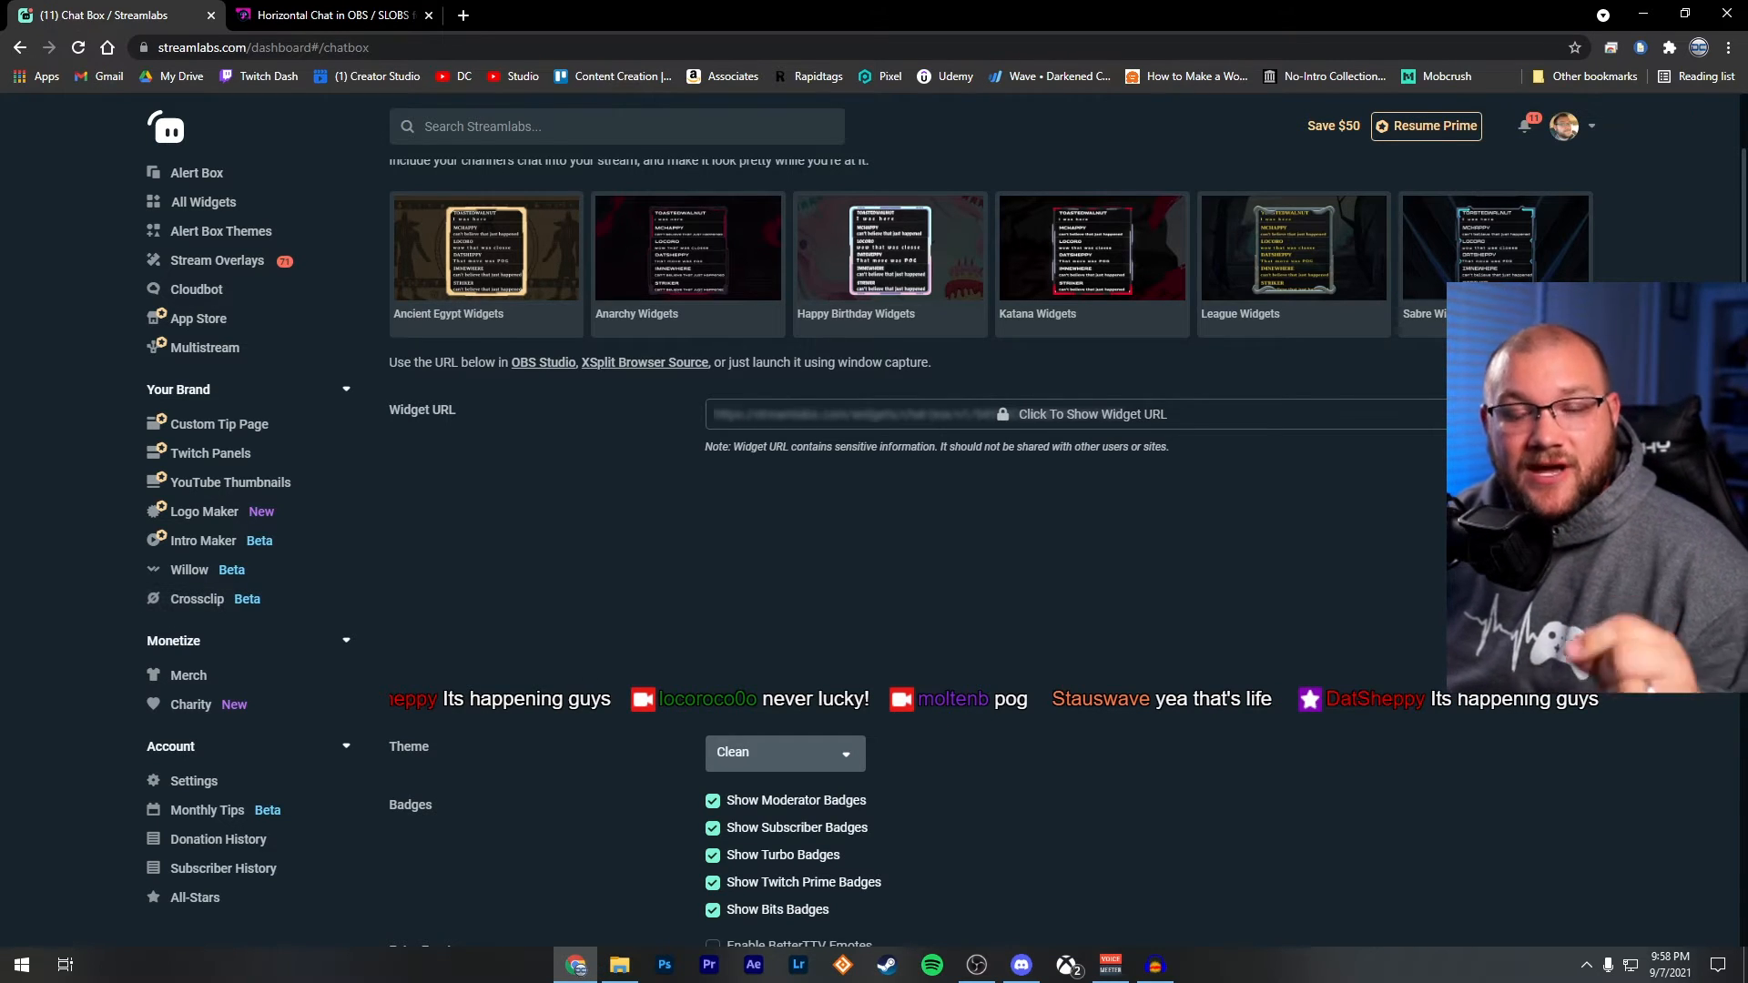
click(975, 964)
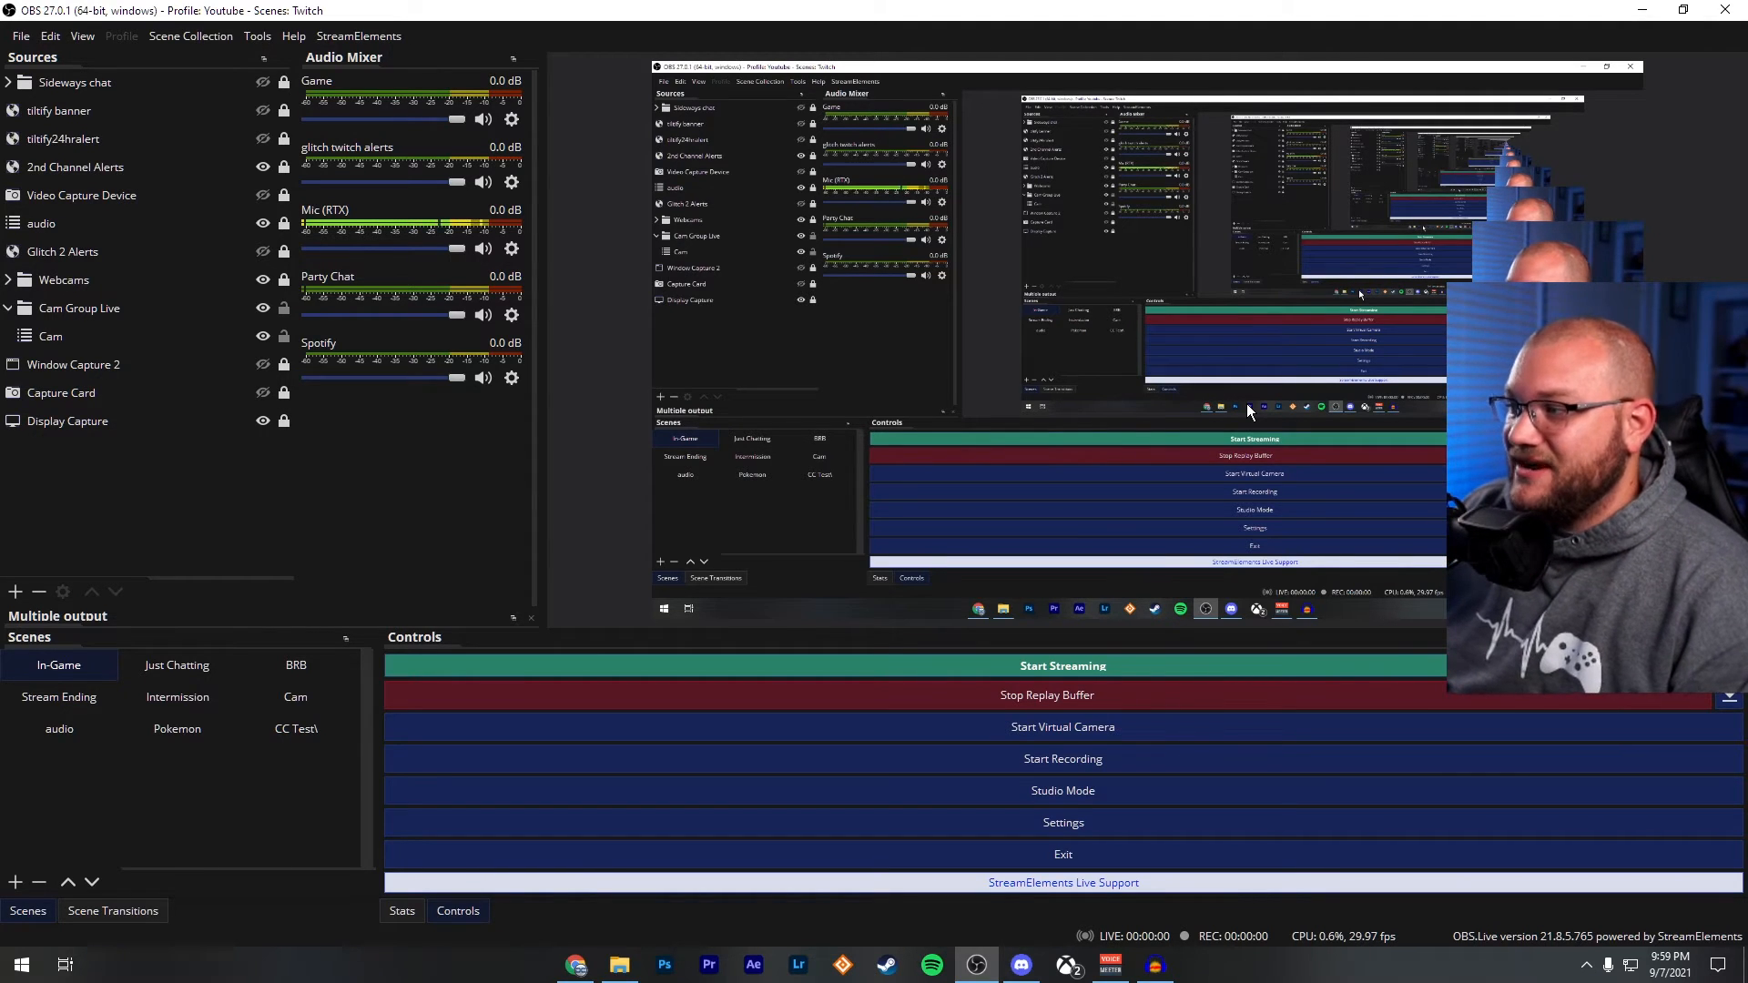
Add a Browser source to the scene named 'Horizontal Chat2'.
click(15, 591)
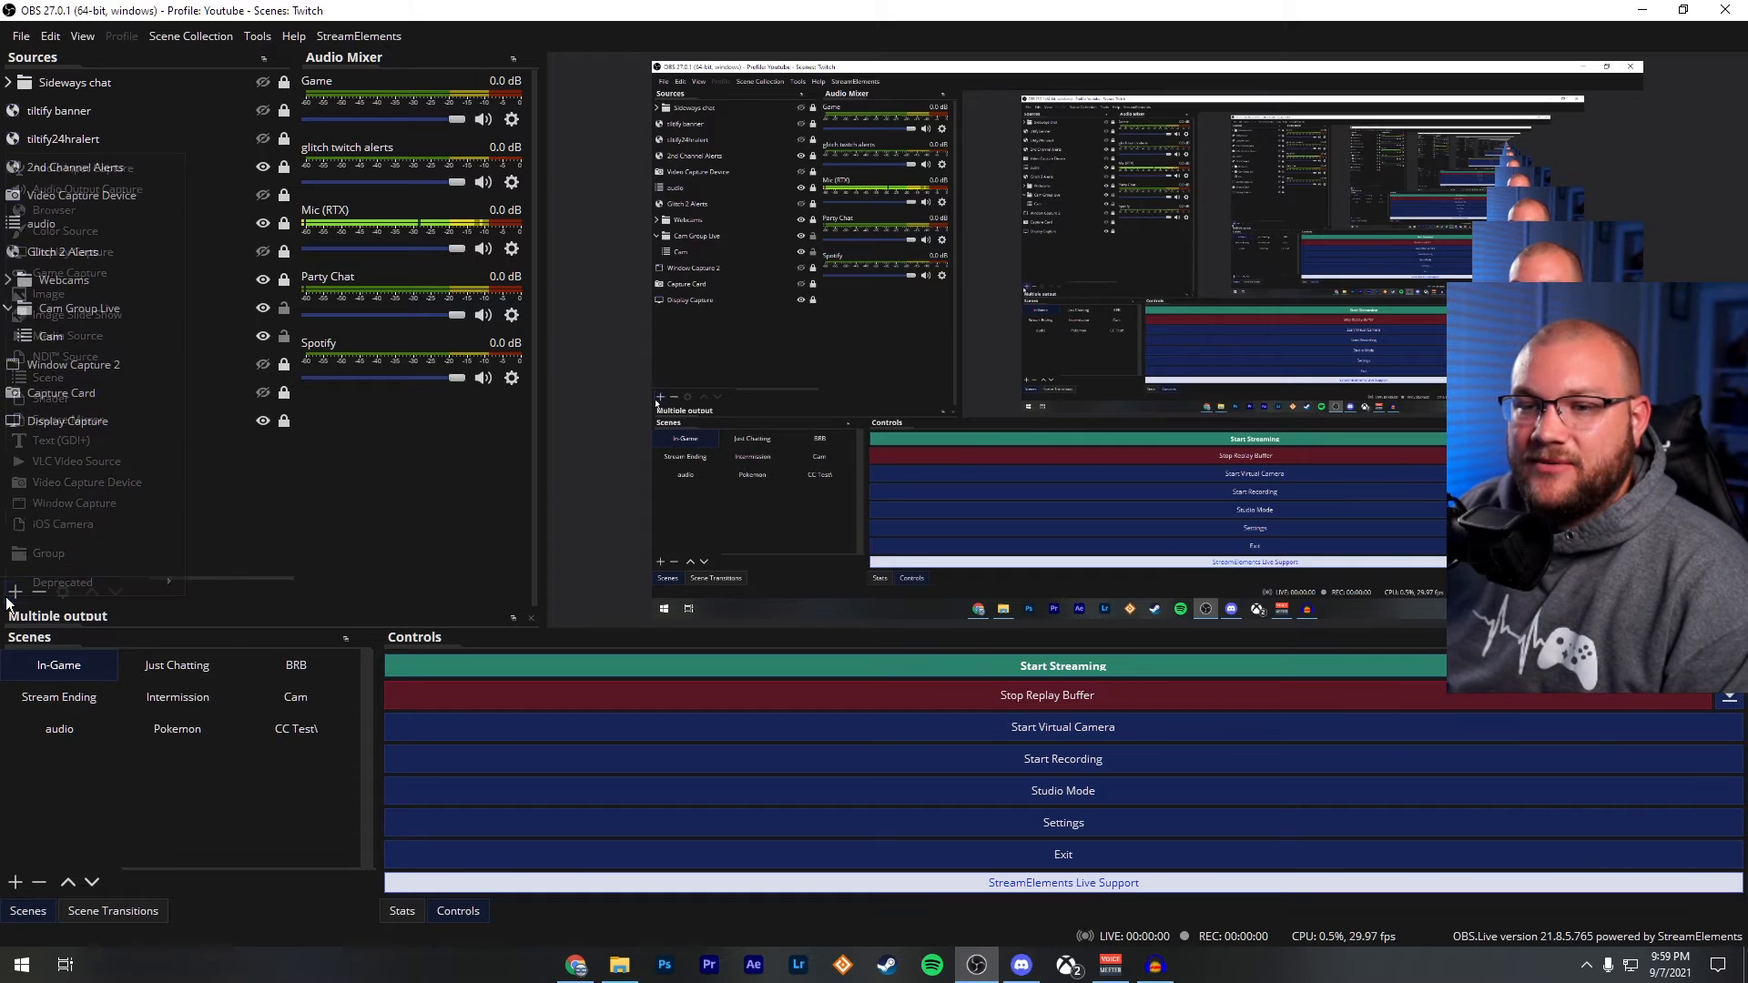
click(15, 591)
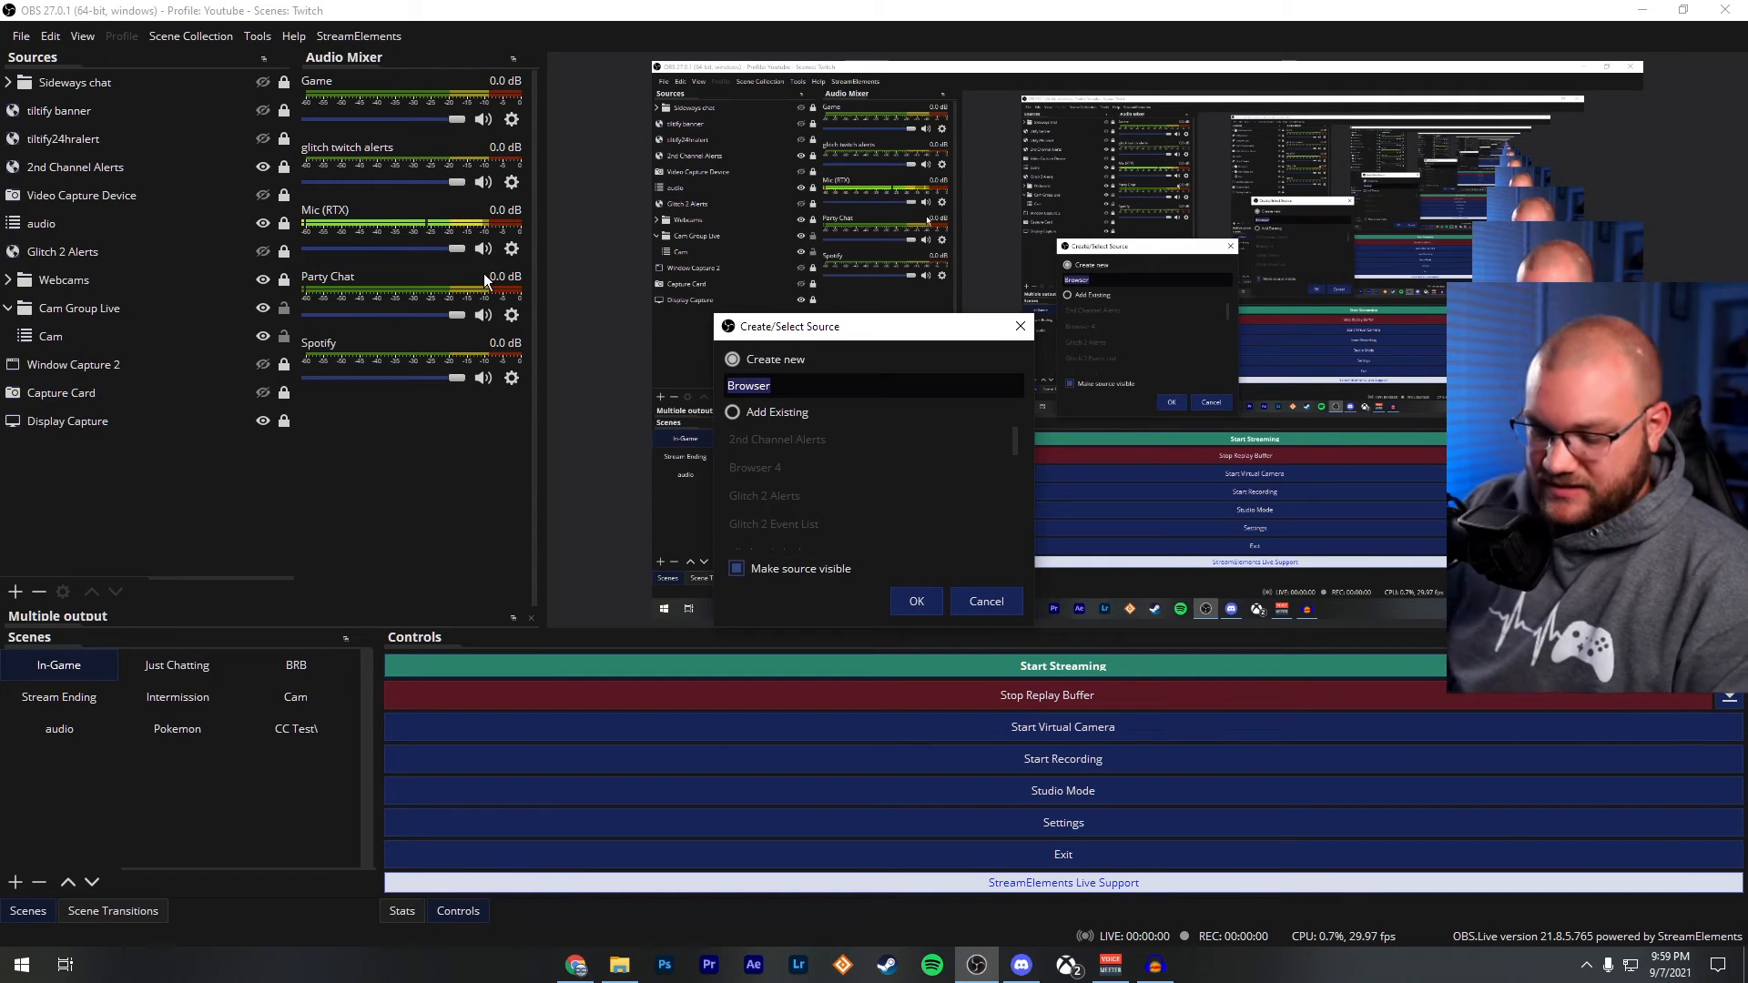
text(h0)
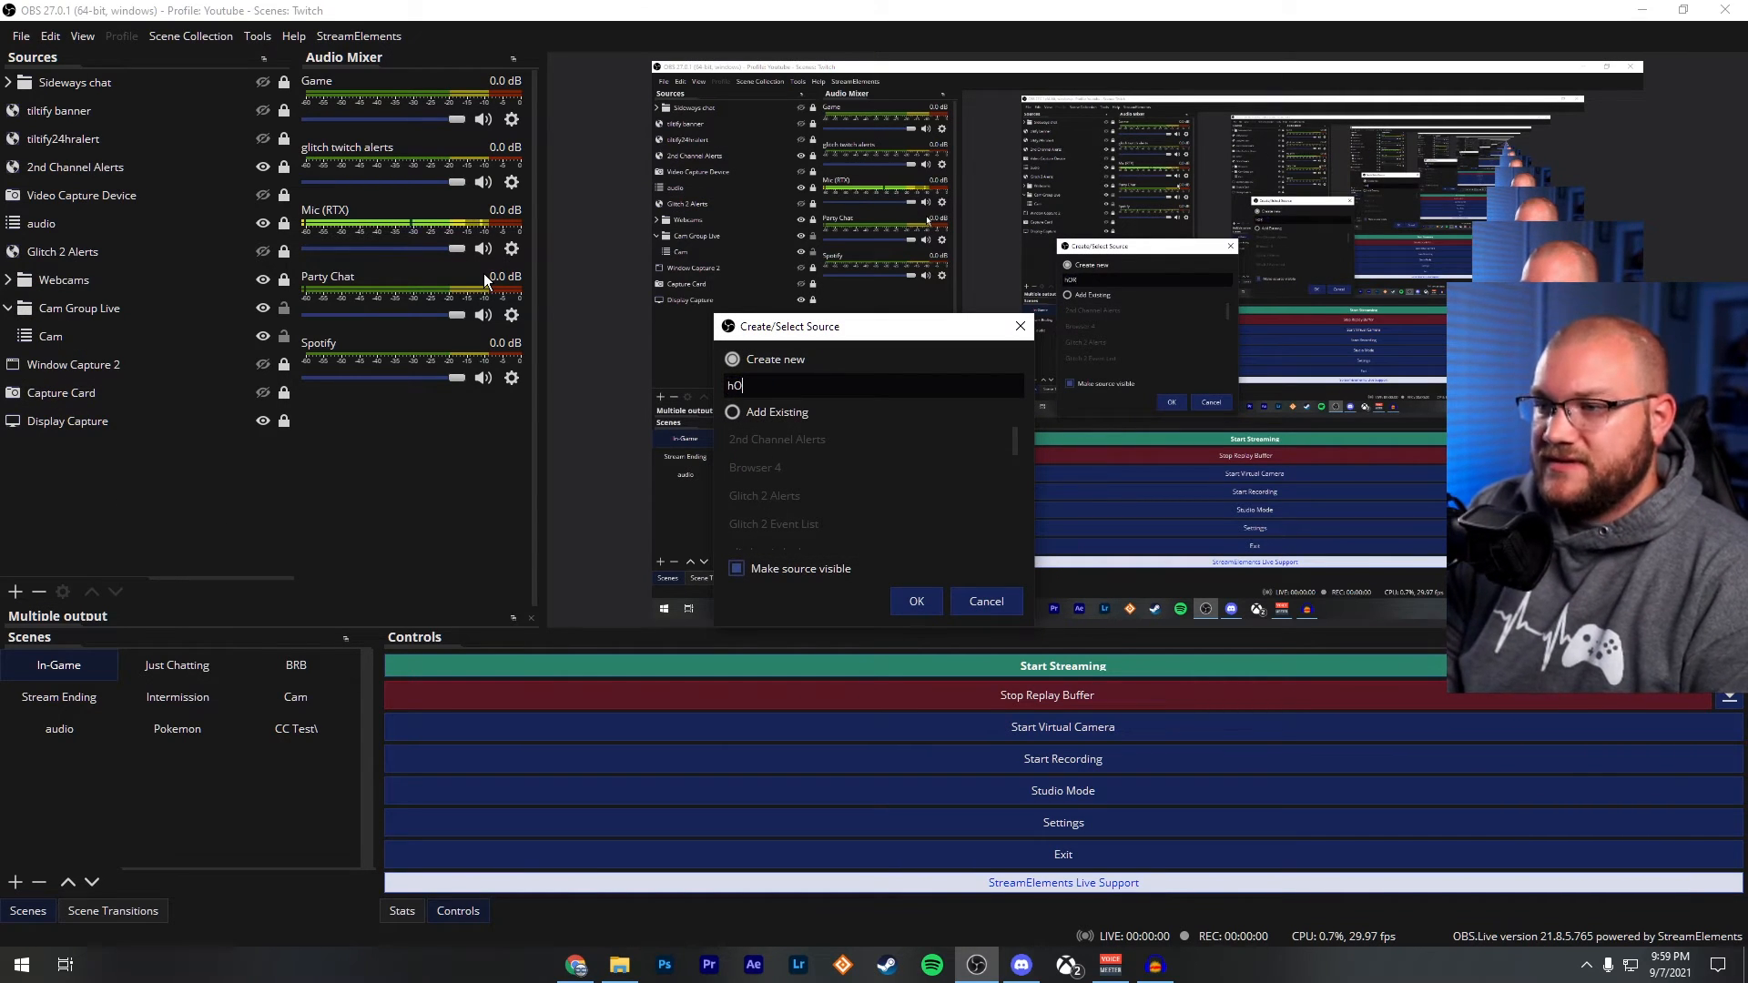
text(Horizontal Chat2)
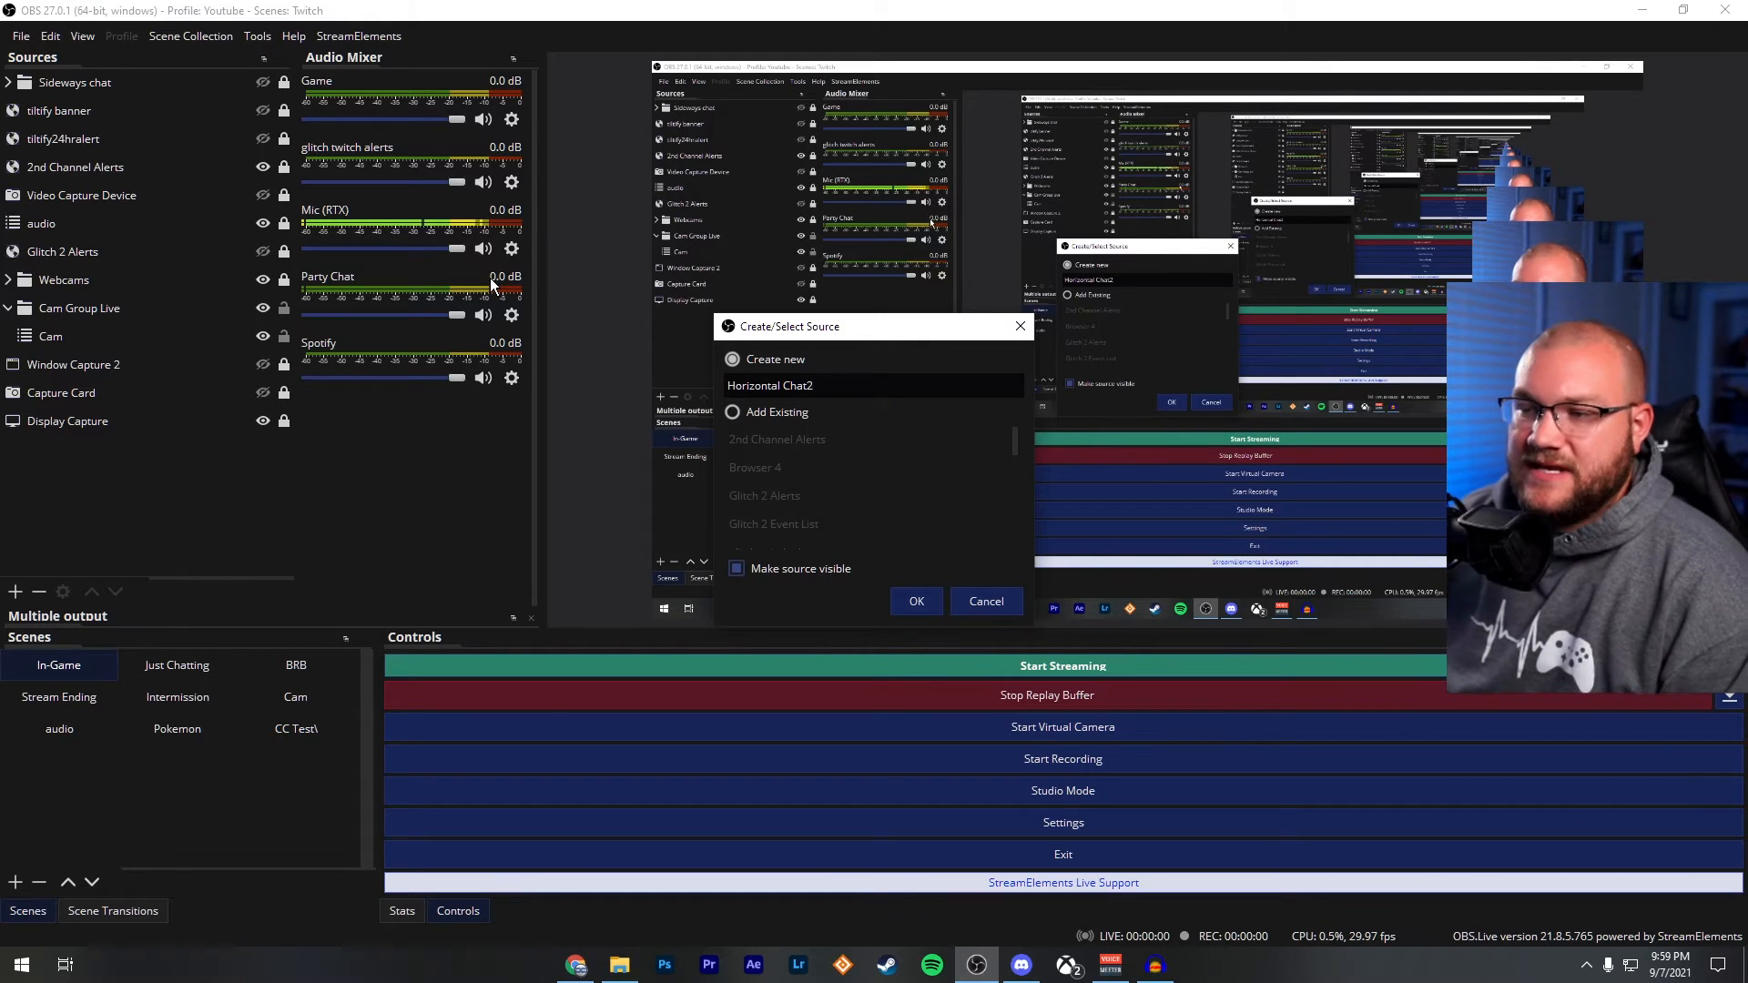
click(916, 601)
text(1)
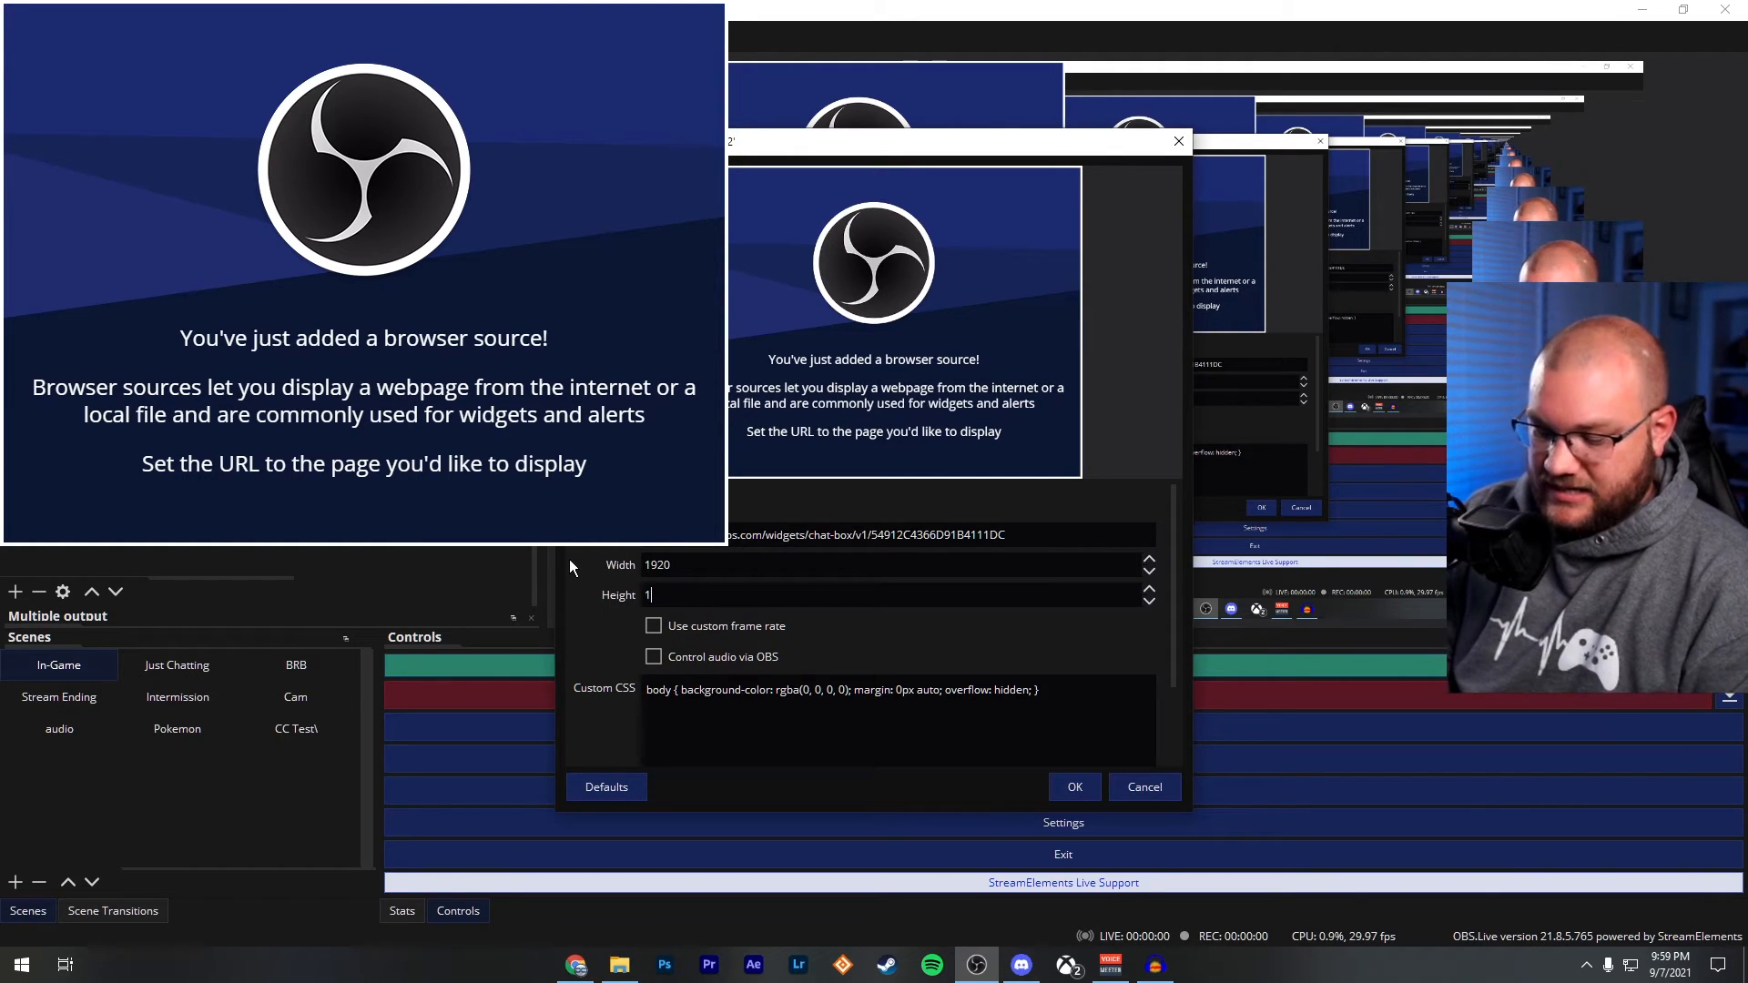
Give the browser source the widget URL, width 1920 and height 1080, and confirm.
text(9)
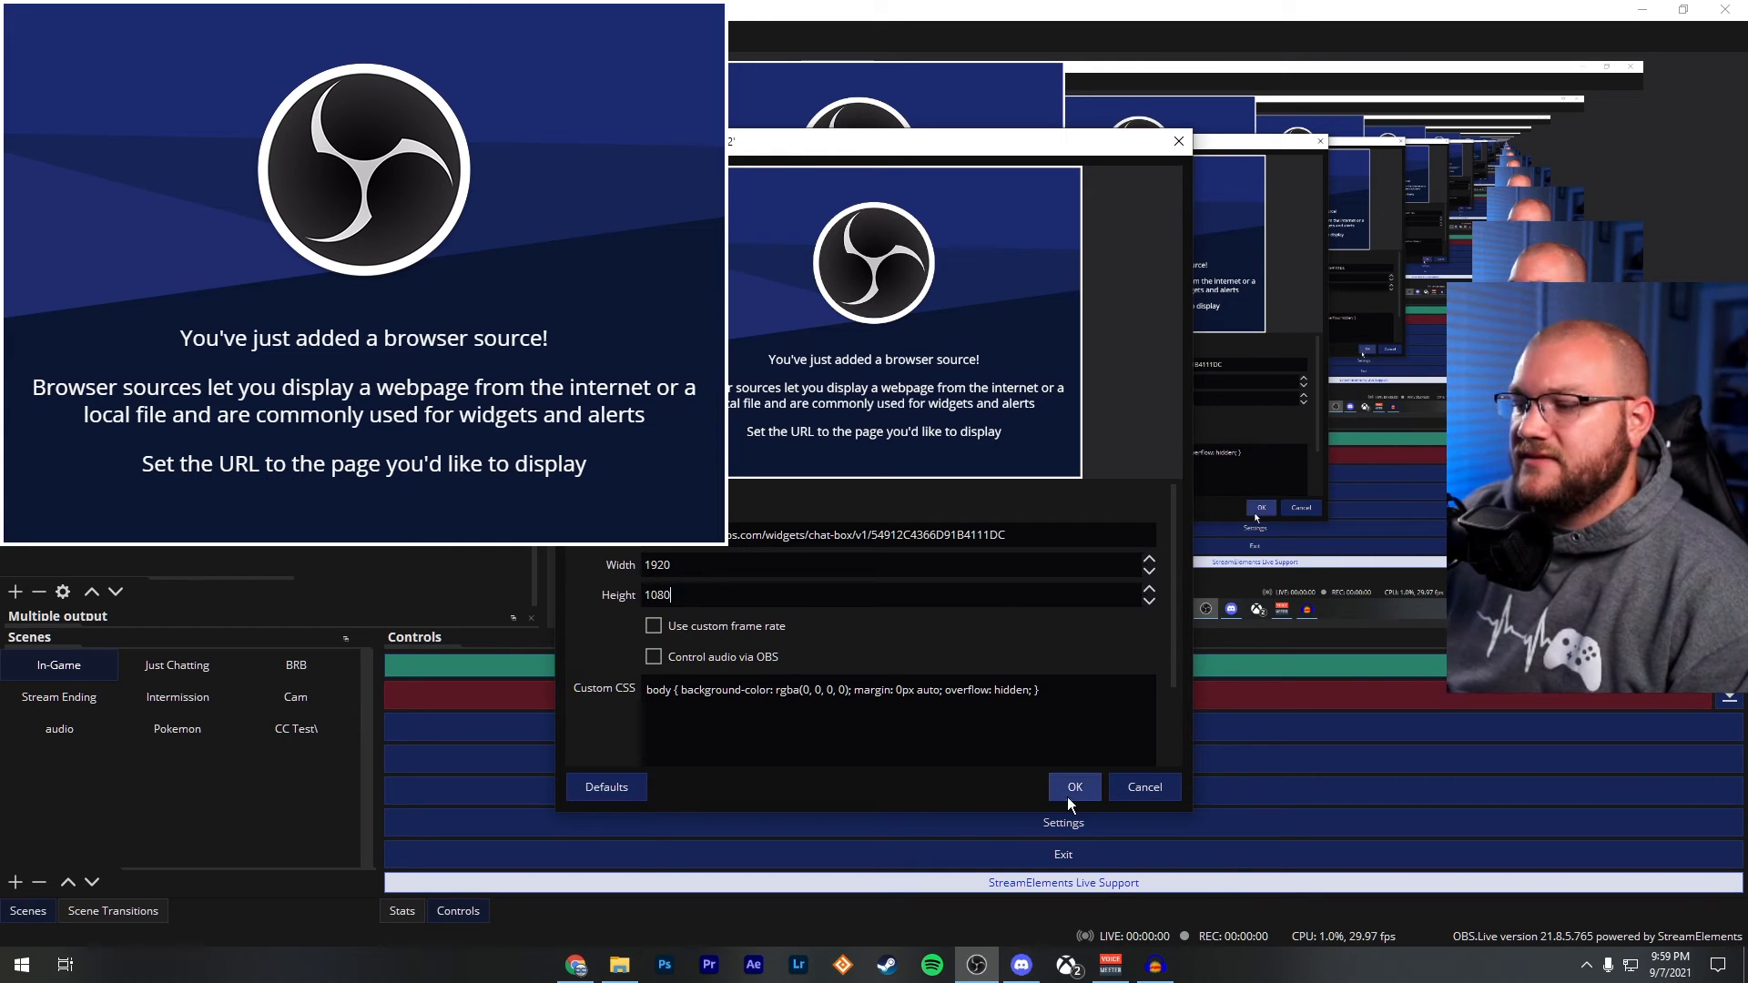
click(1073, 786)
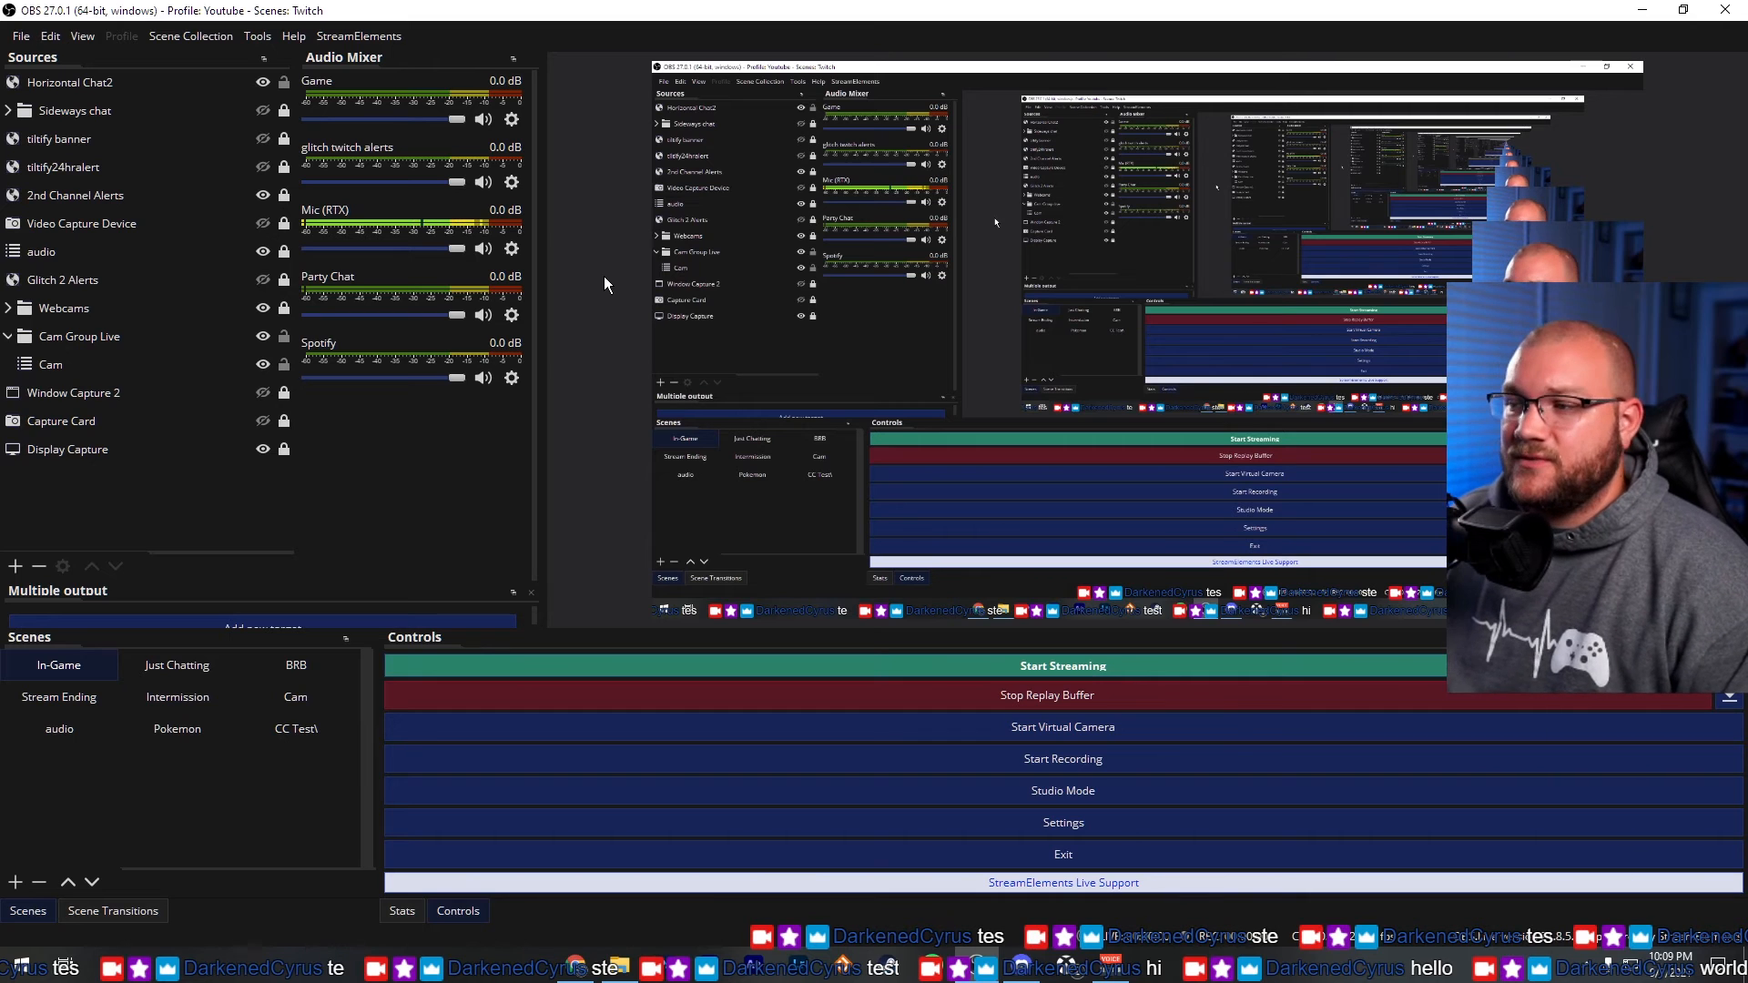
mouse_move(785, 251)
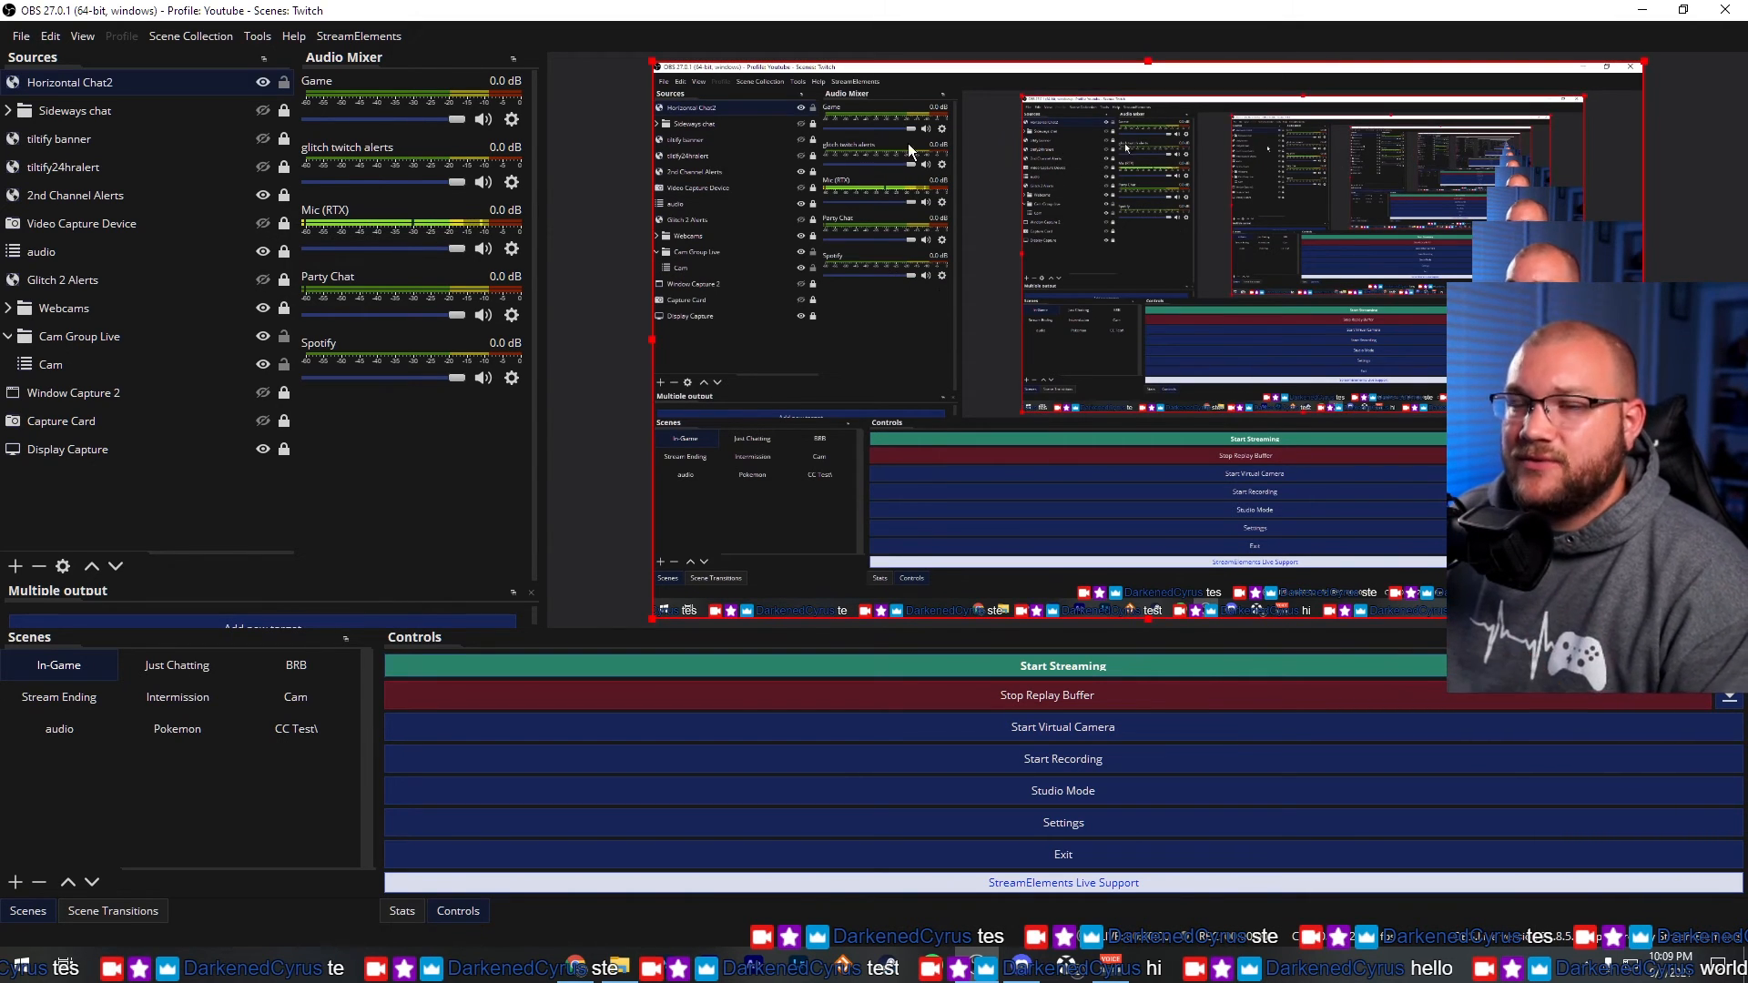
mouse_move(1152, 78)
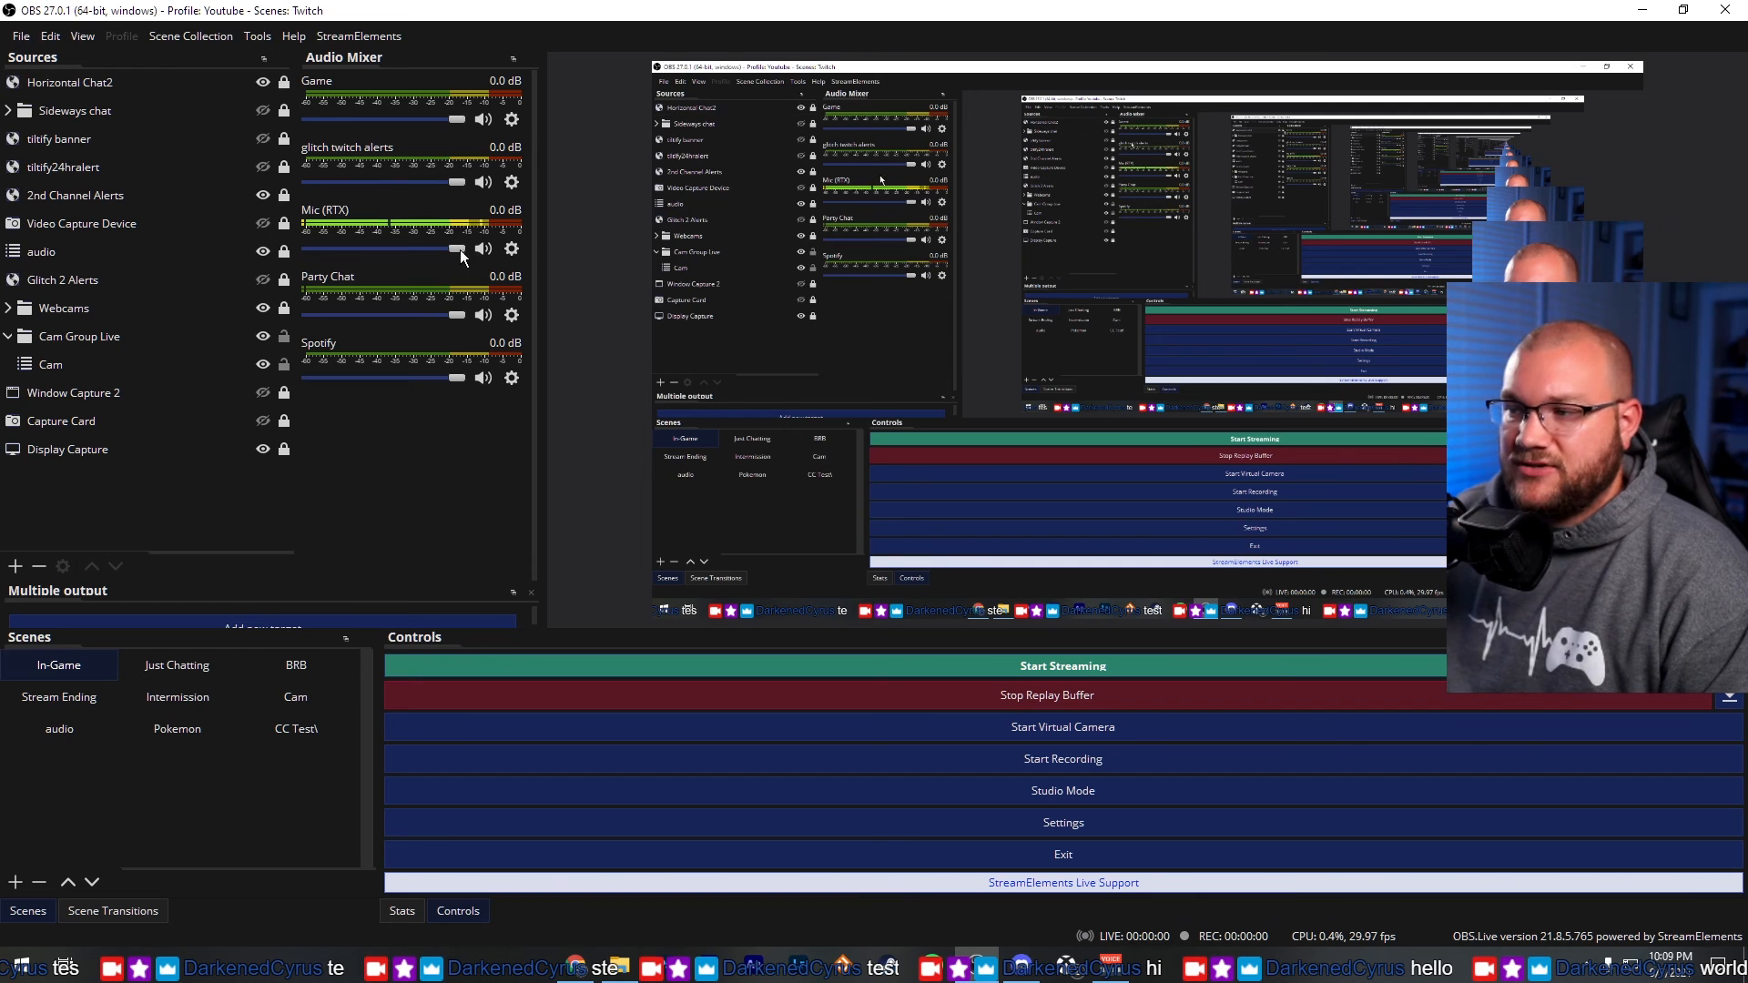
mouse_move(987, 545)
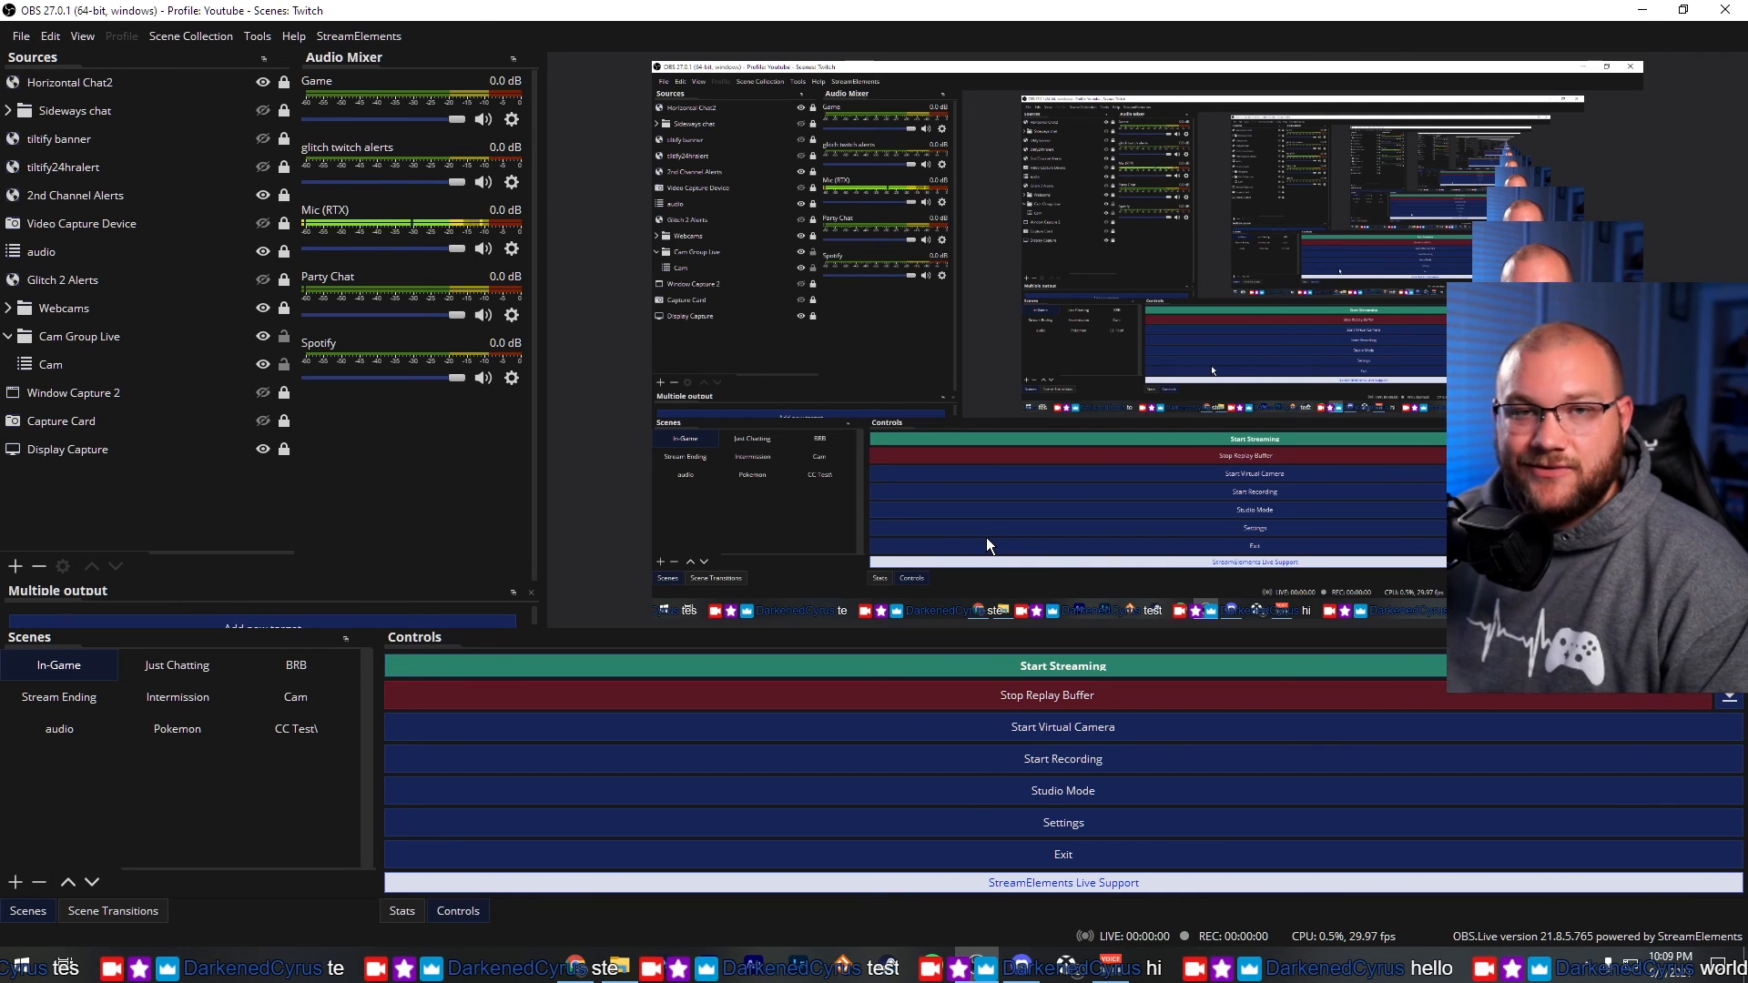